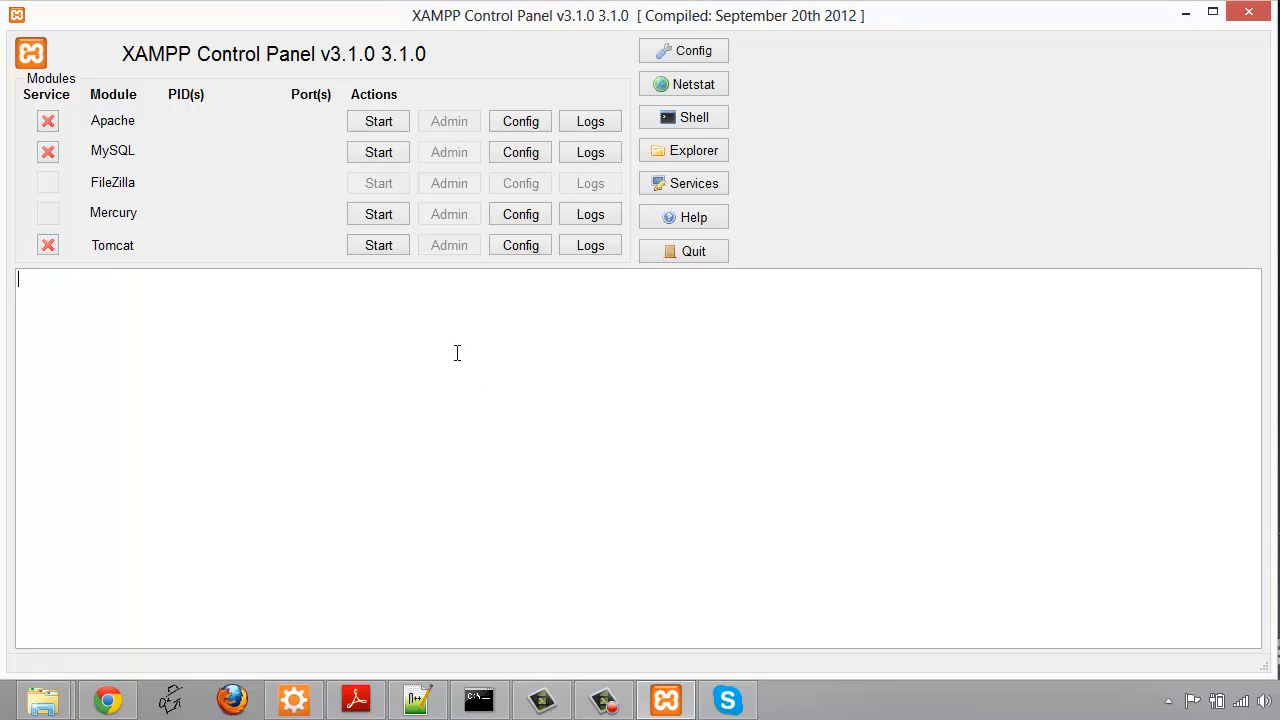
pyautogui.moveTo(425, 62)
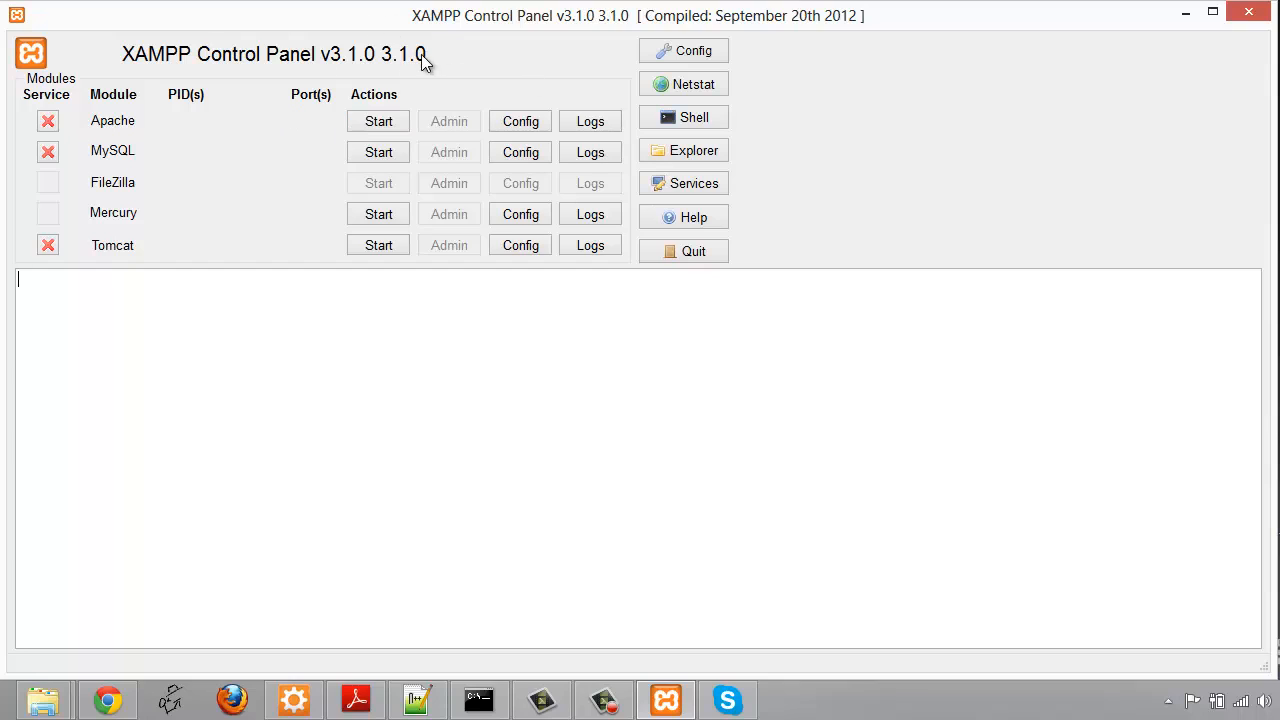
pyautogui.moveTo(245, 576)
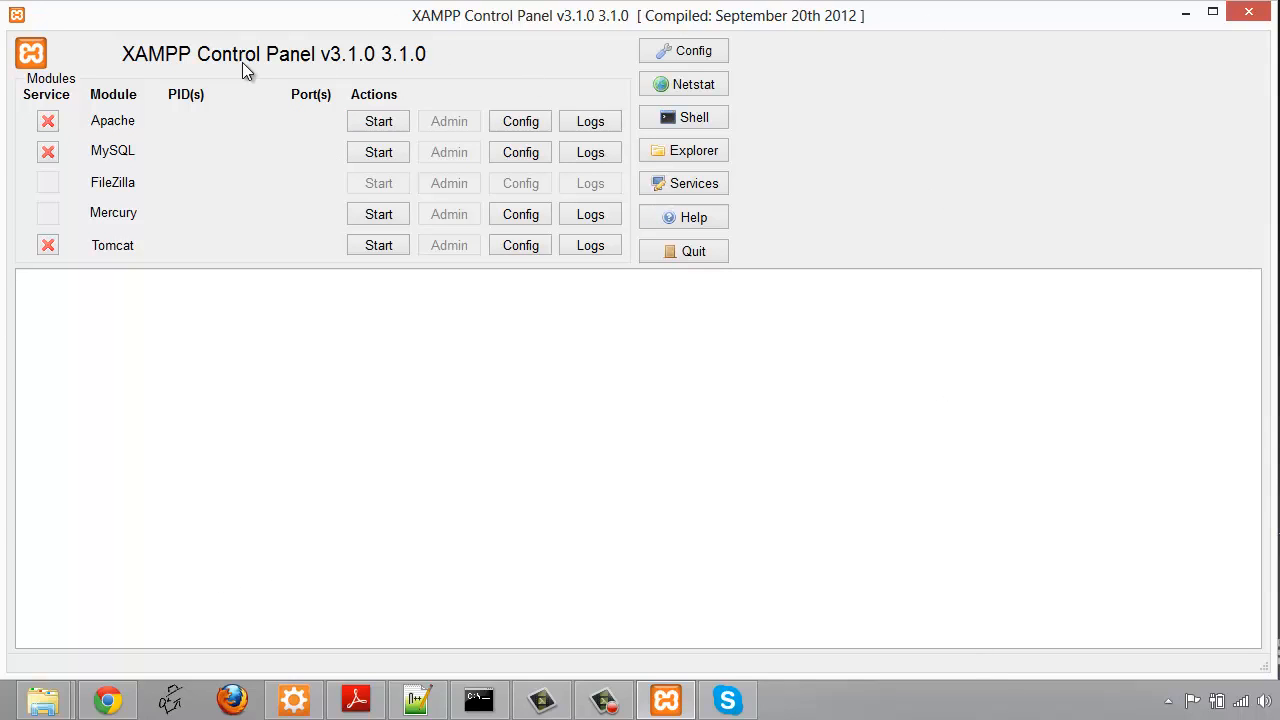
# Step: Start Apache and watch it shut down unexpectedly from a possibly blocked port
pyautogui.click(378, 121)
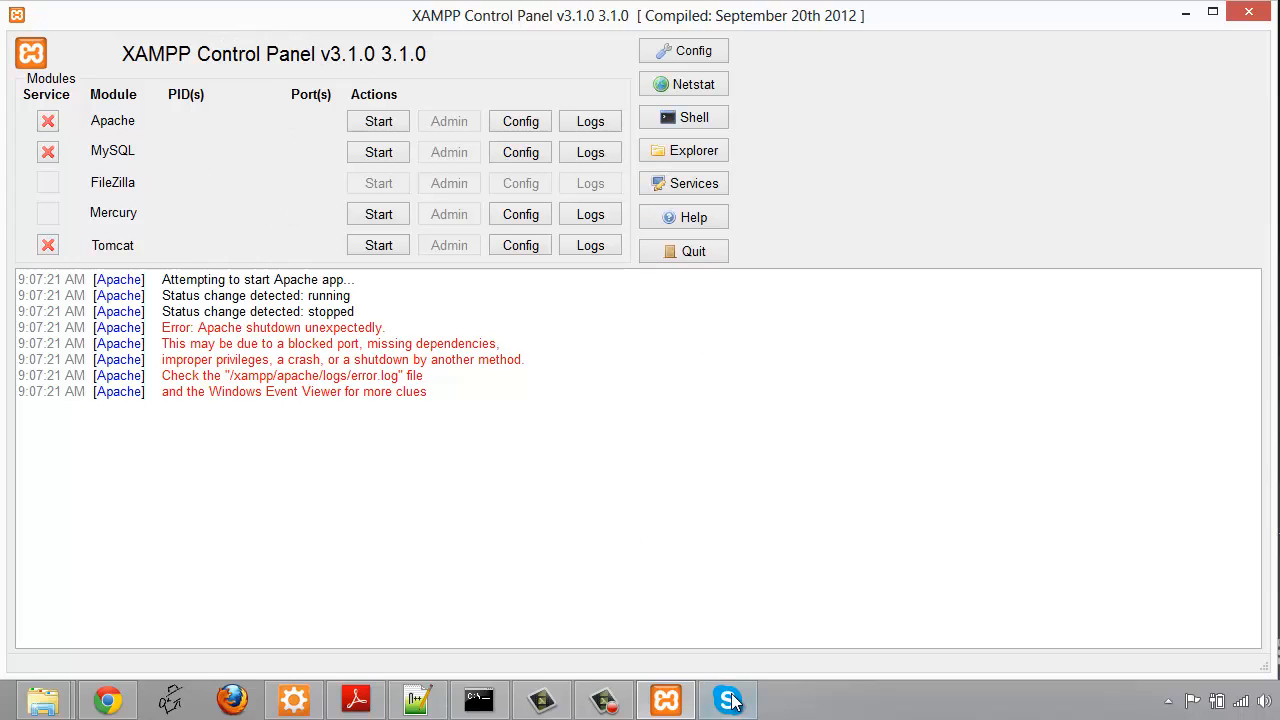
# Step: Bring Skype up from the taskbar and move its window beside the control panel
pyautogui.click(727, 698)
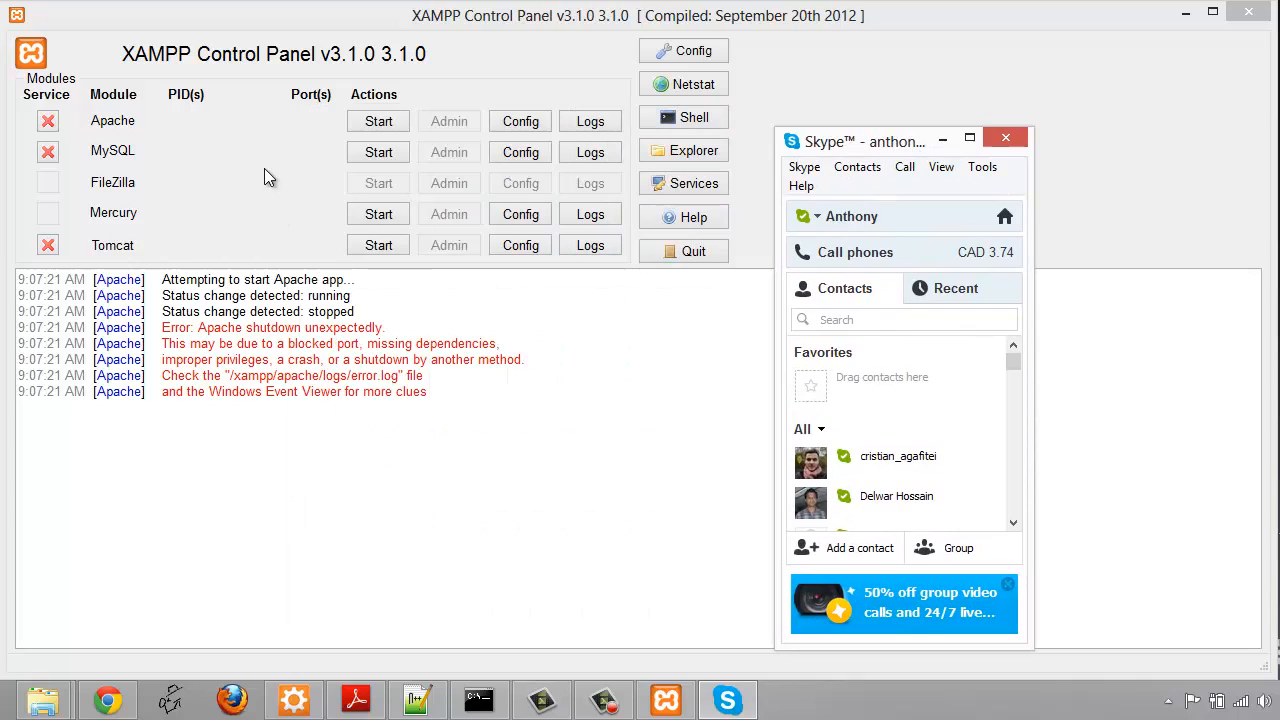
pyautogui.moveTo(378, 121)
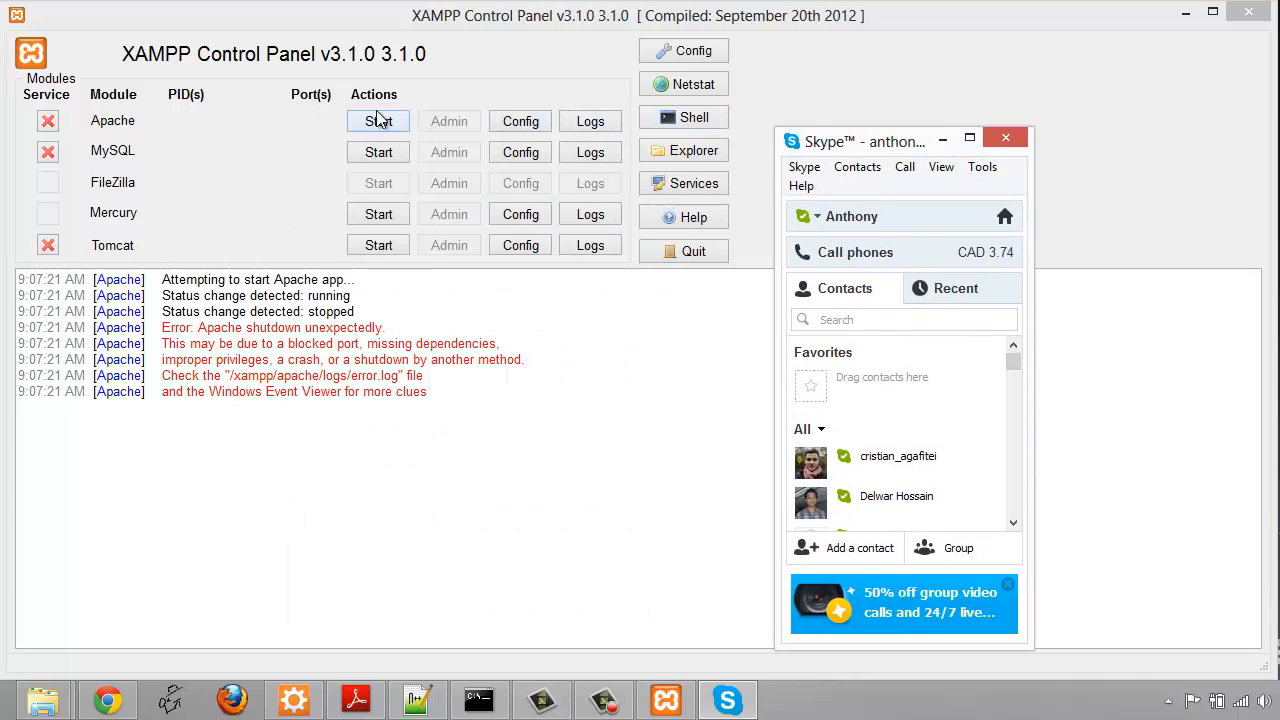
pyautogui.moveTo(378, 121)
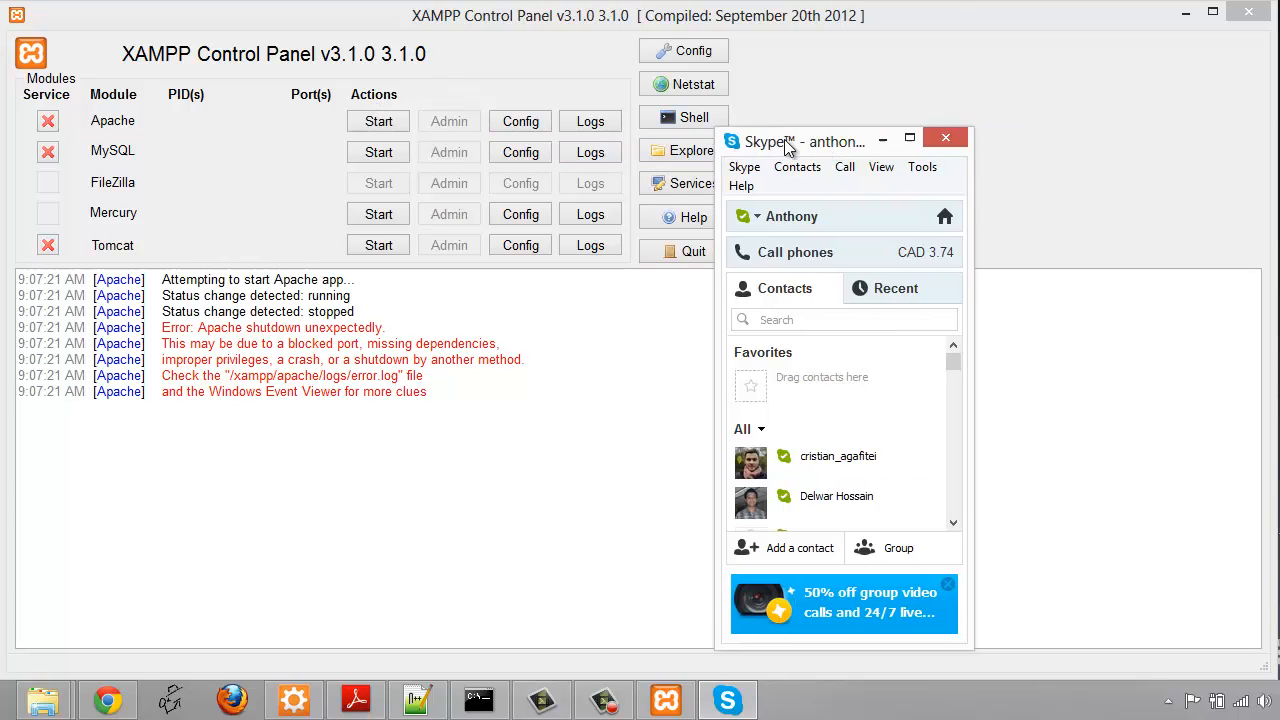
pyautogui.moveTo(790, 141); pyautogui.dragTo(790, 113)
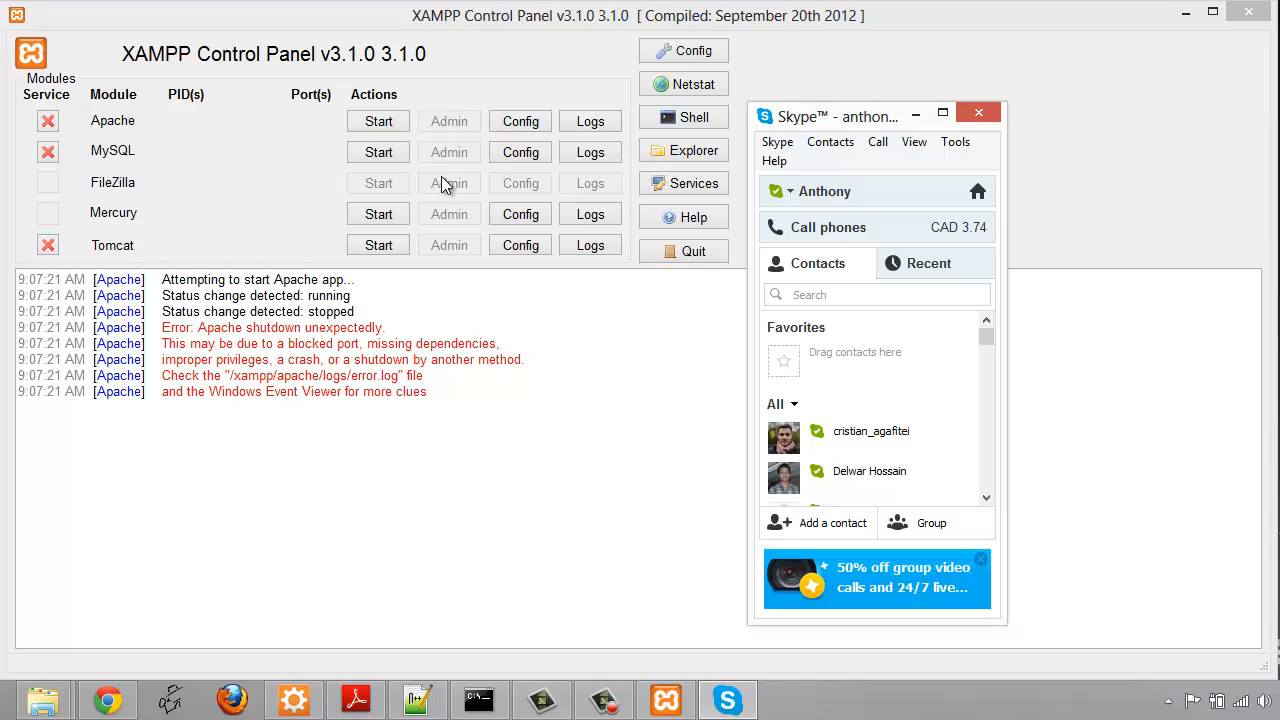
pyautogui.moveTo(460, 160)
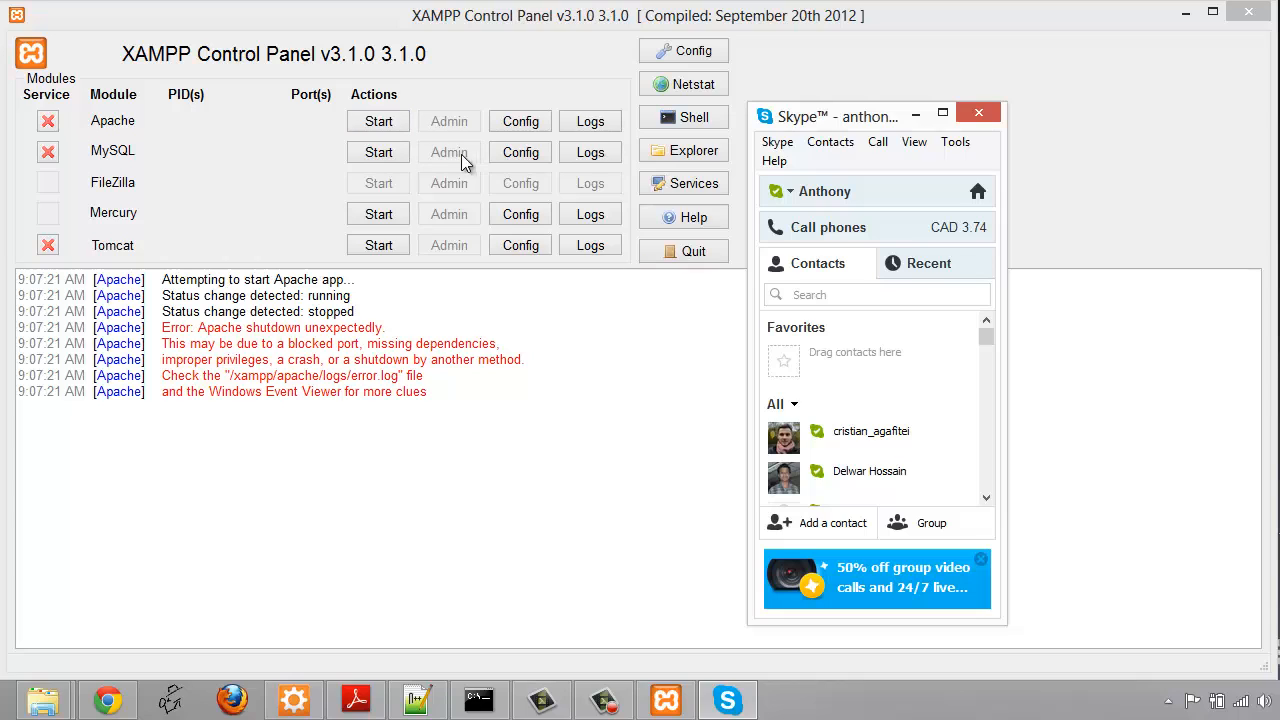
pyautogui.moveTo(418, 86)
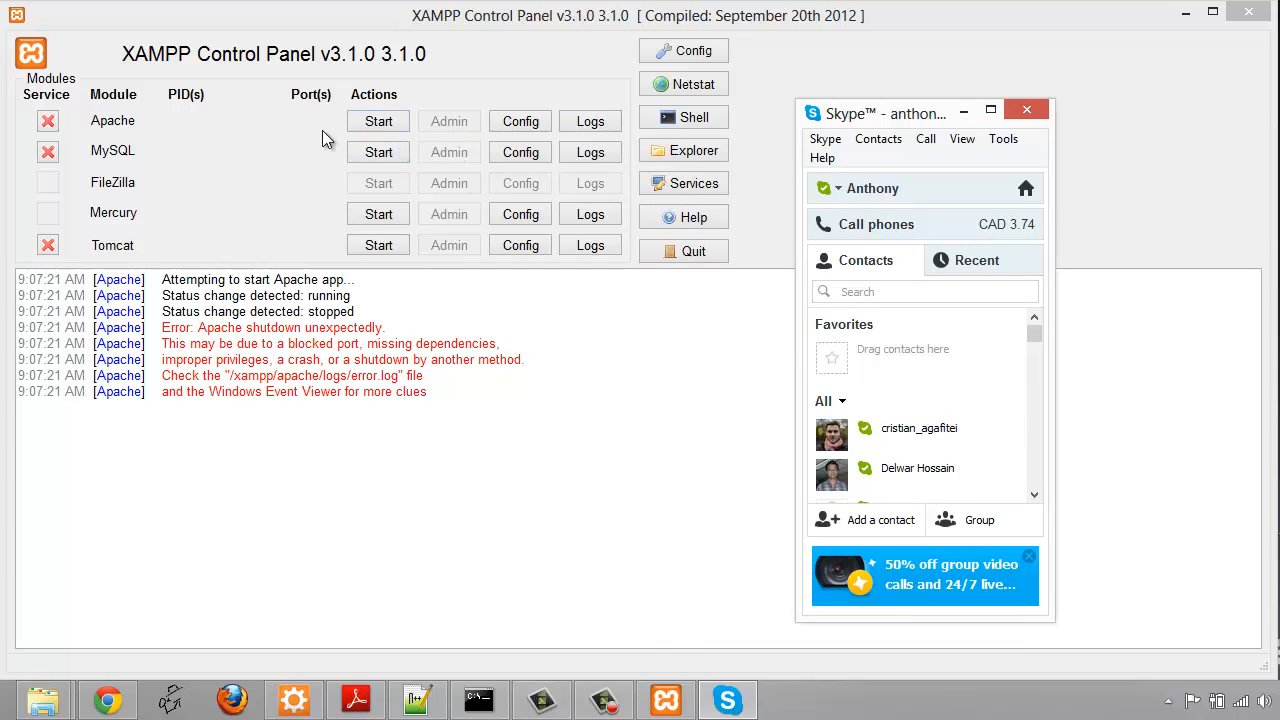
pyautogui.moveTo(546, 145)
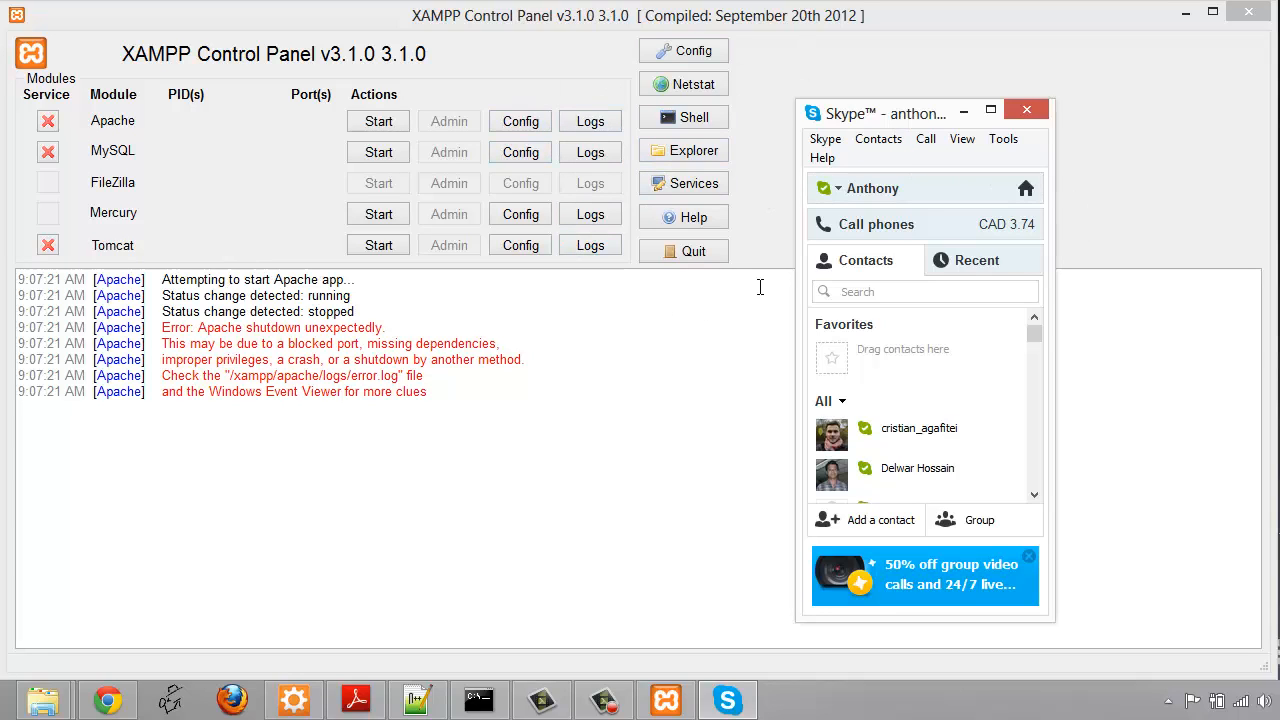
# Step: Quit Skype, start Apache successfully on ports 80 and 443, then stop it
pyautogui.rightClick(727, 698)
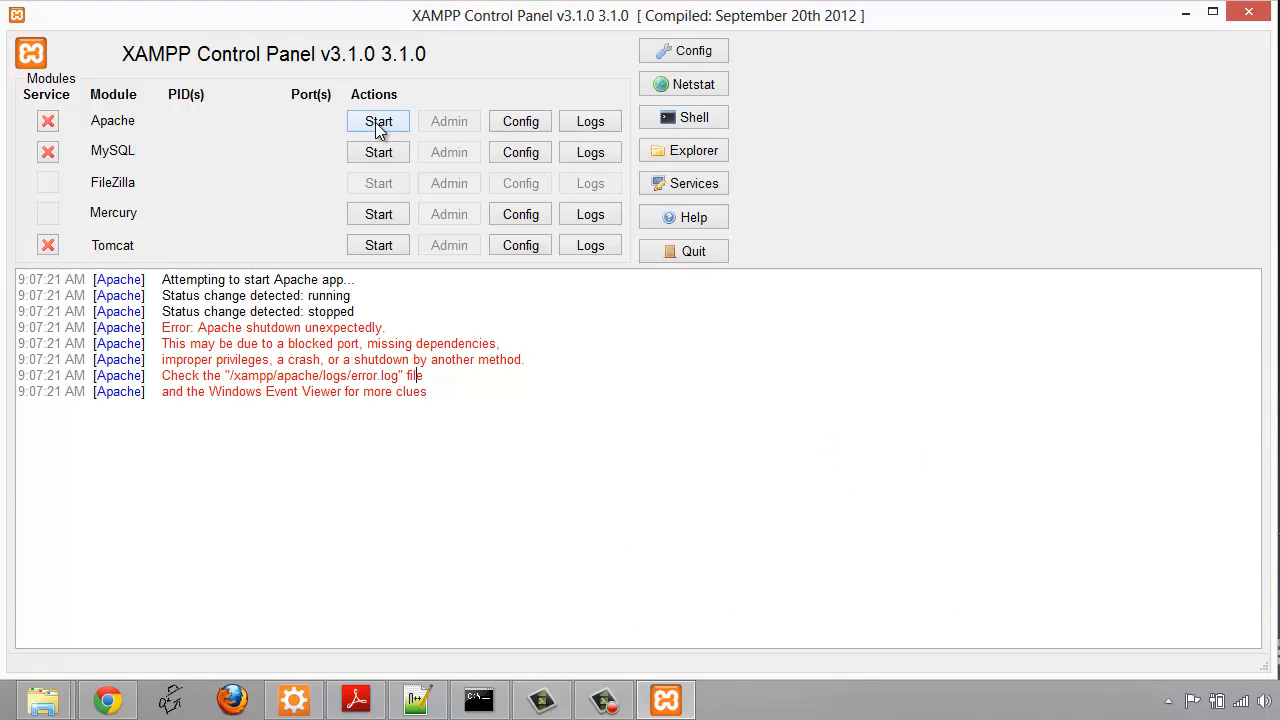
pyautogui.click(378, 121)
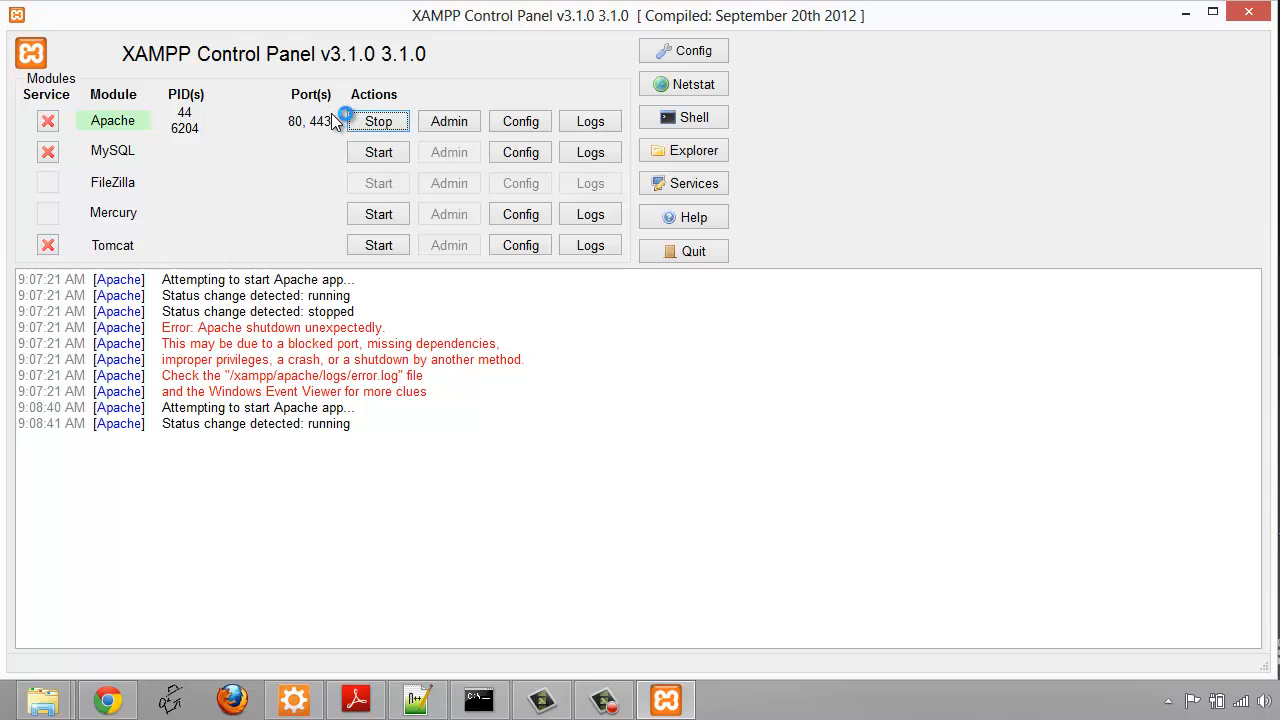
pyautogui.moveTo(280, 131)
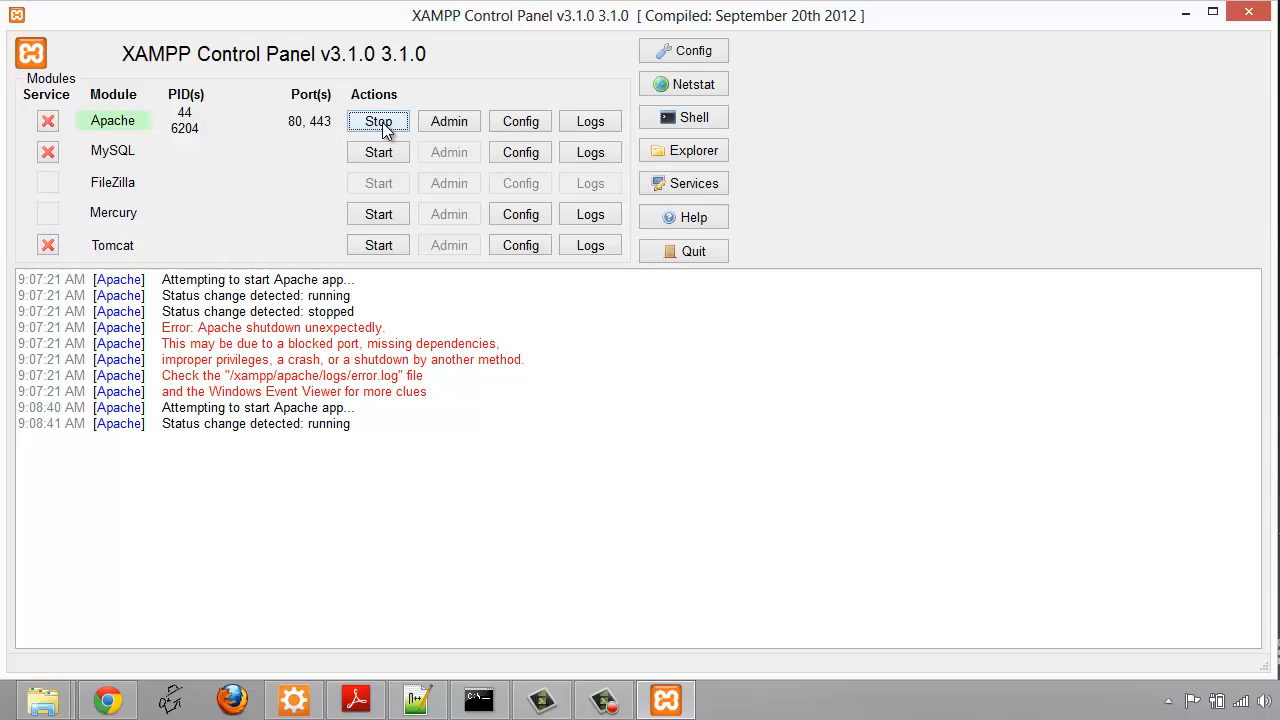
pyautogui.click(378, 121)
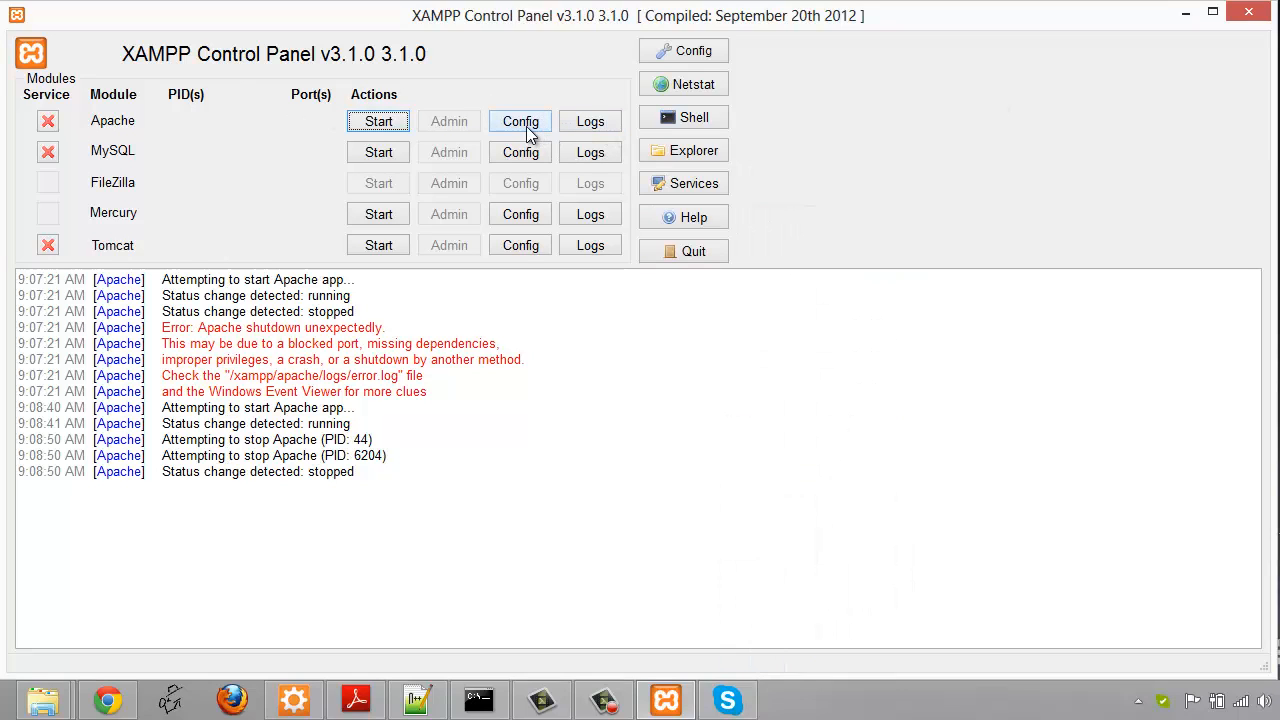
# Step: Open httpd.conf from Apache Config and search it for '80'
pyautogui.click(519, 121)
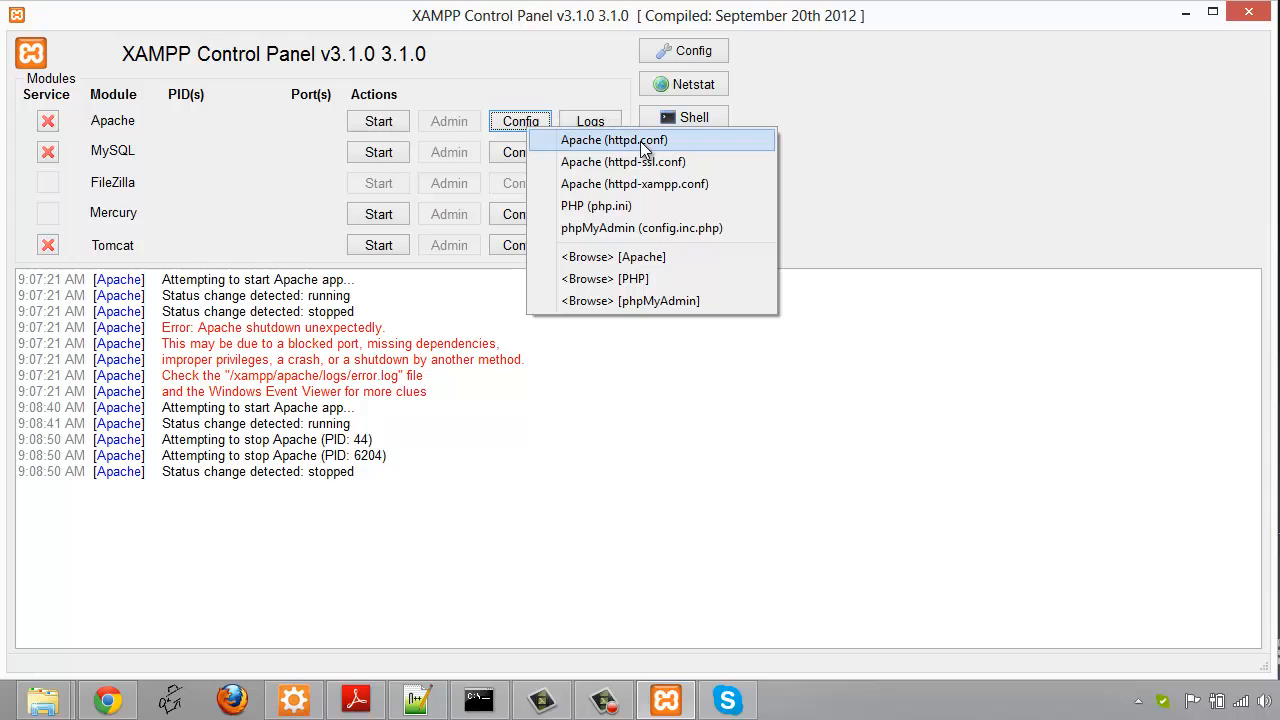
pyautogui.click(614, 140)
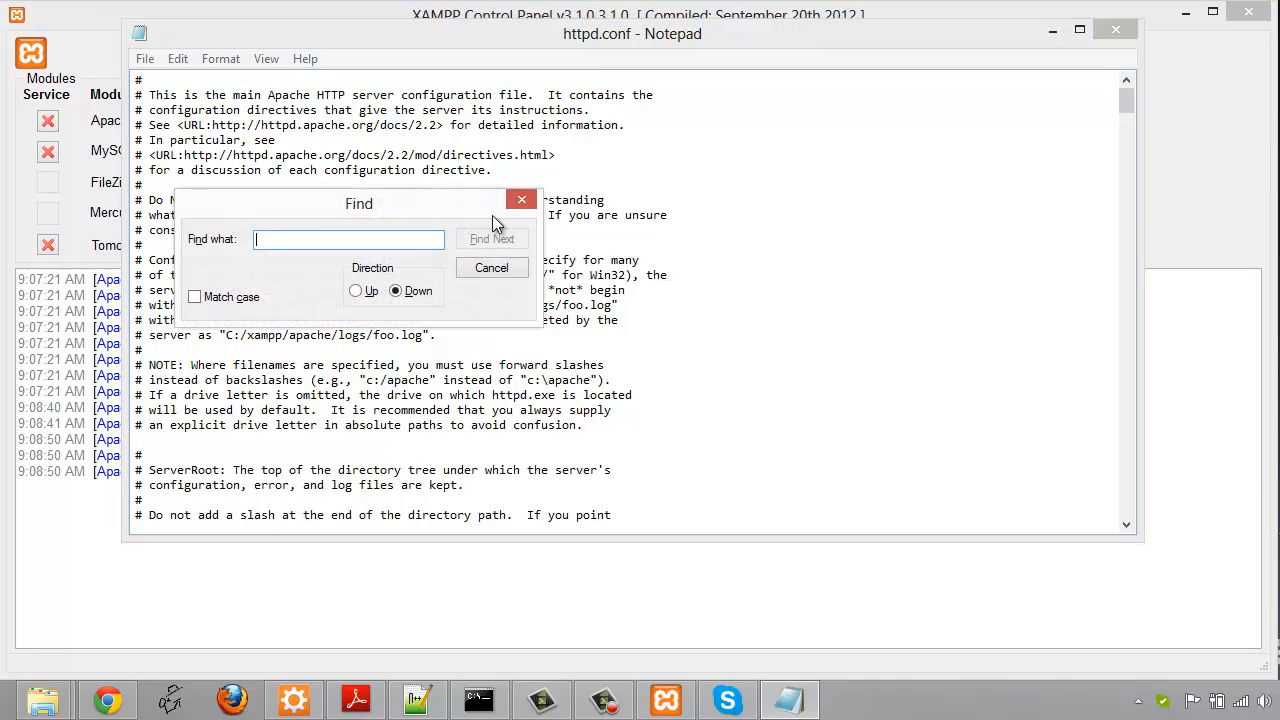
pyautogui.write('80')
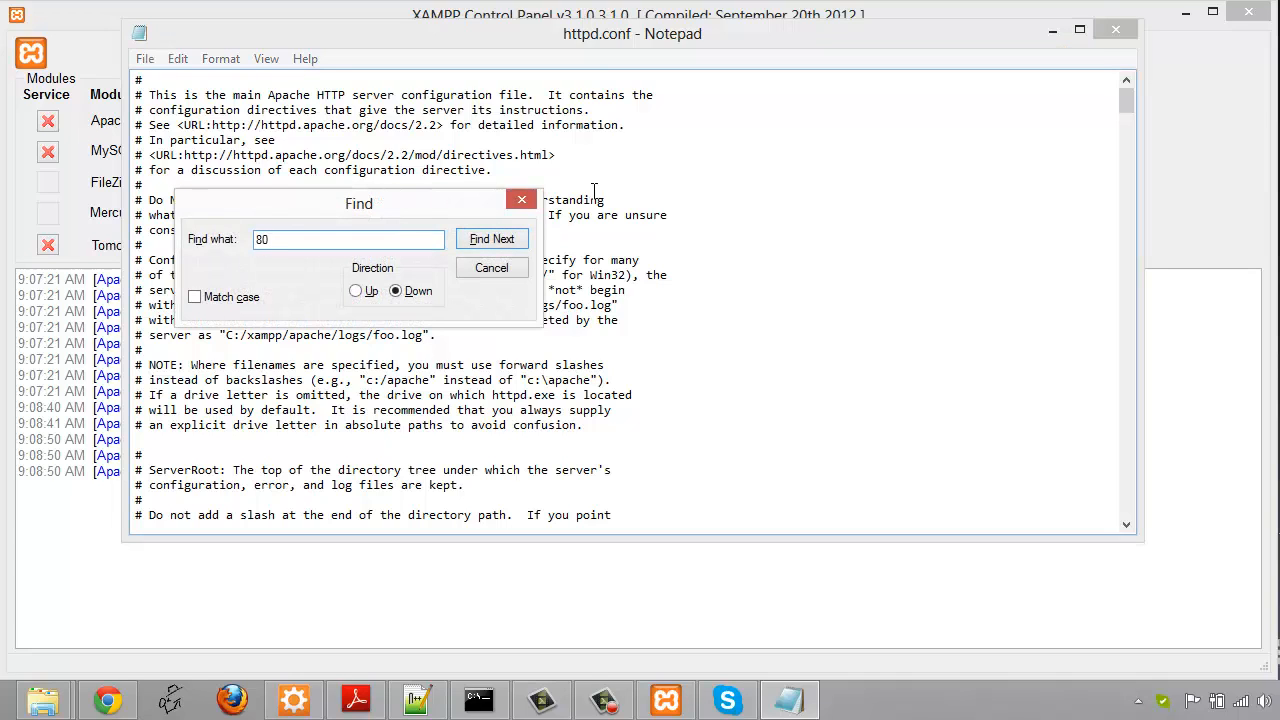
pyautogui.click(491, 238)
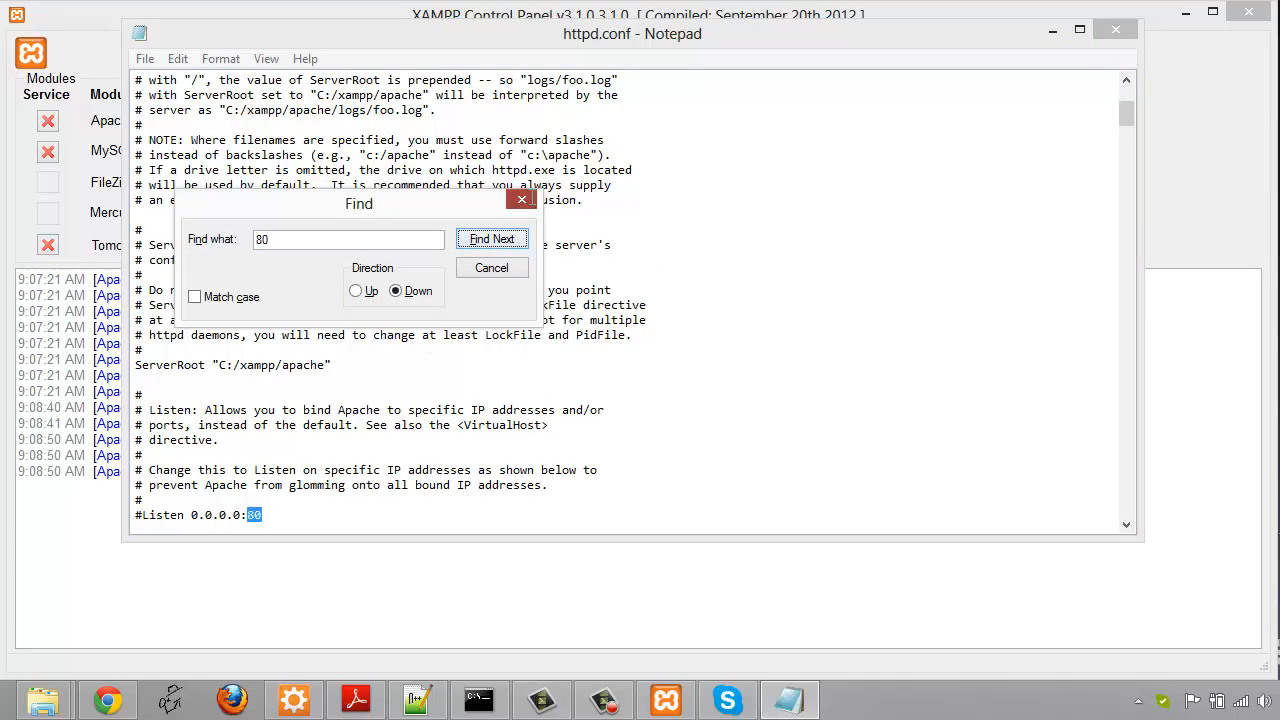
pyautogui.click(491, 267)
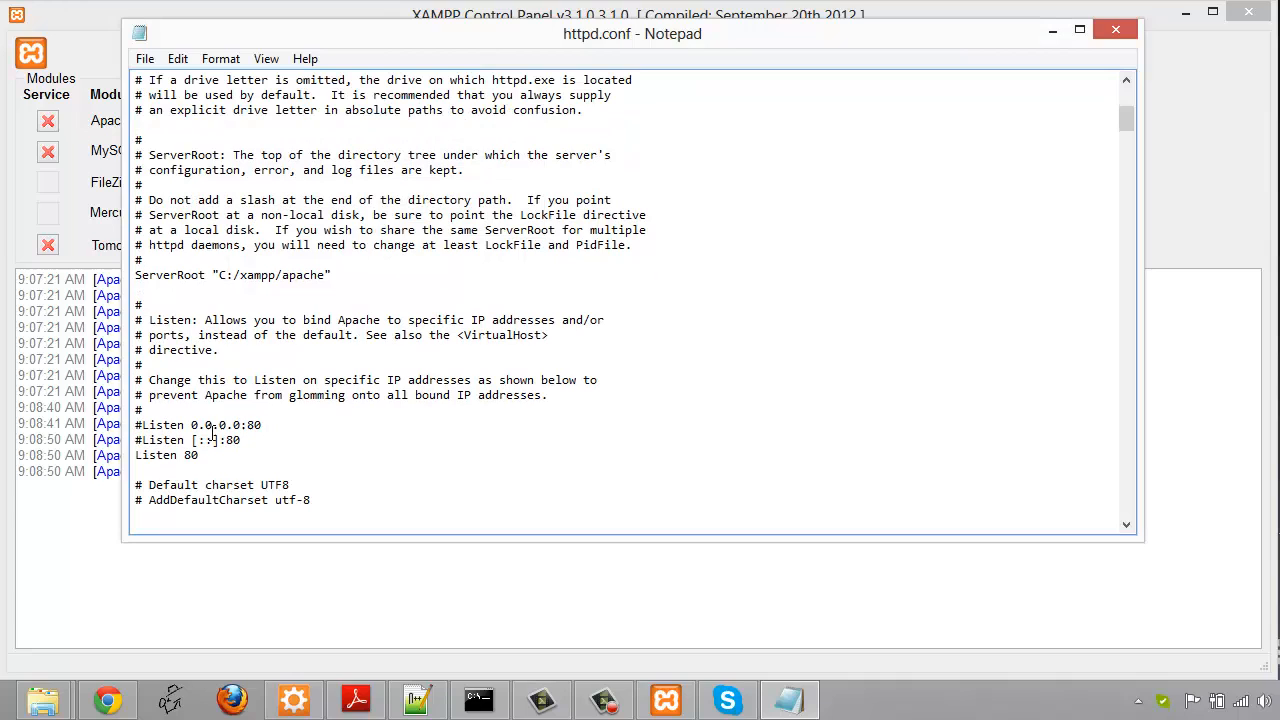
# Step: Change the active 'Listen 80' line to 'Listen 1337'
pyautogui.tripleClick(197, 424)
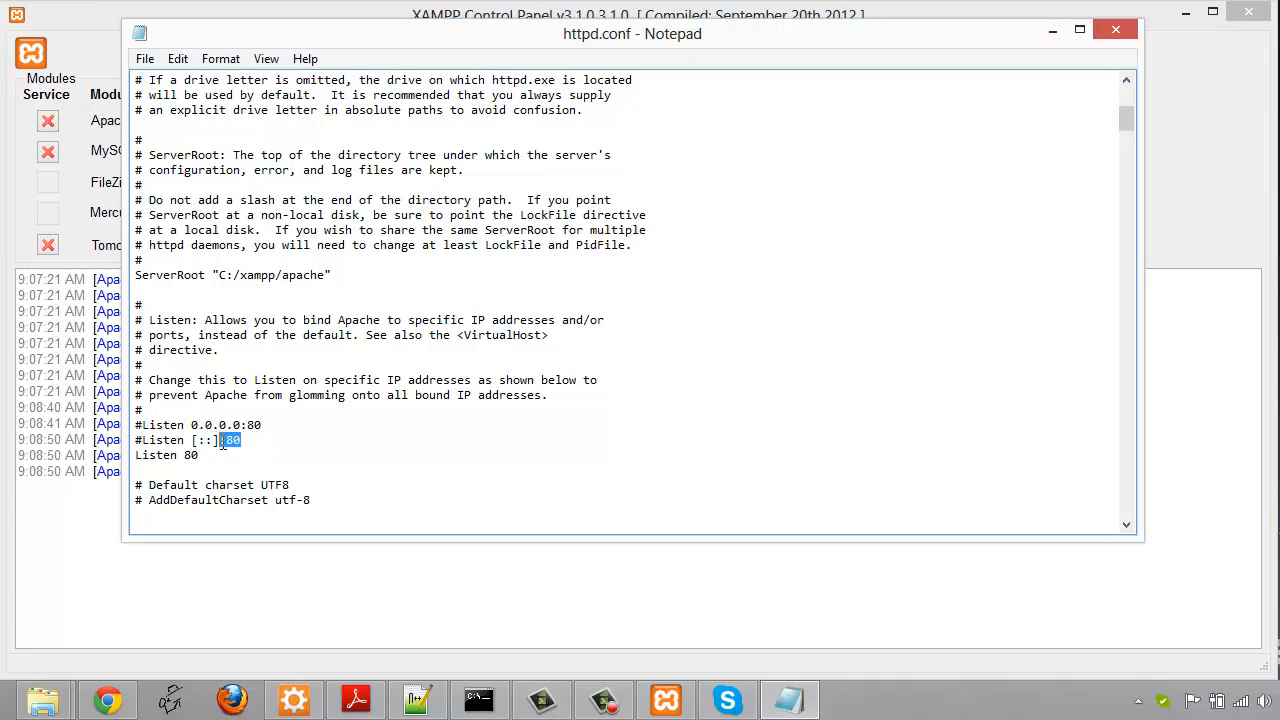
pyautogui.click(198, 455)
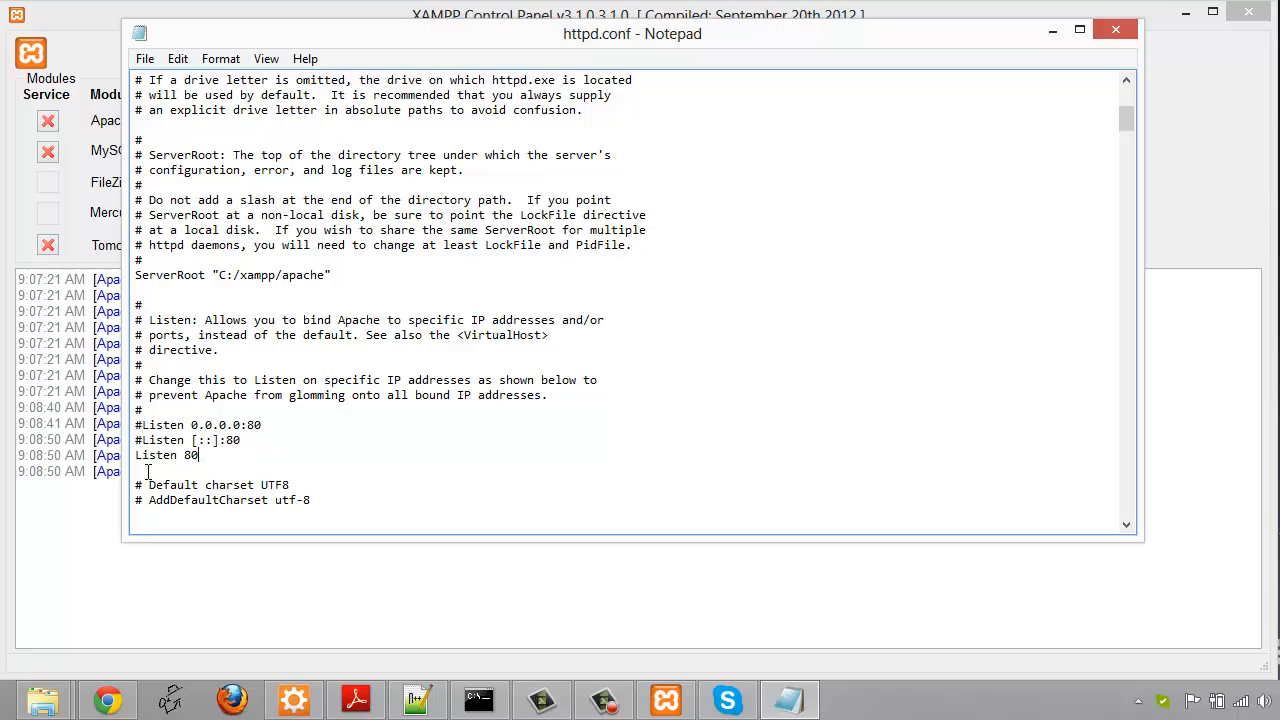
pyautogui.doubleClick(191, 455)
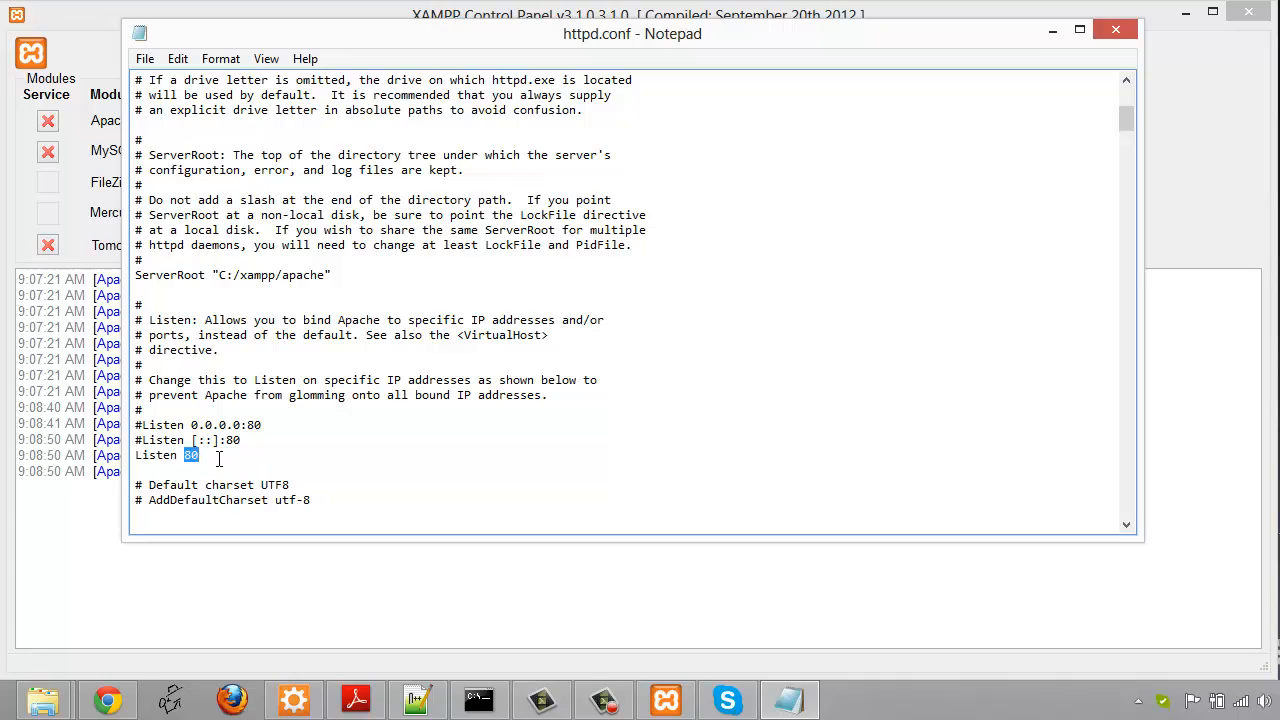
pyautogui.write('1337')
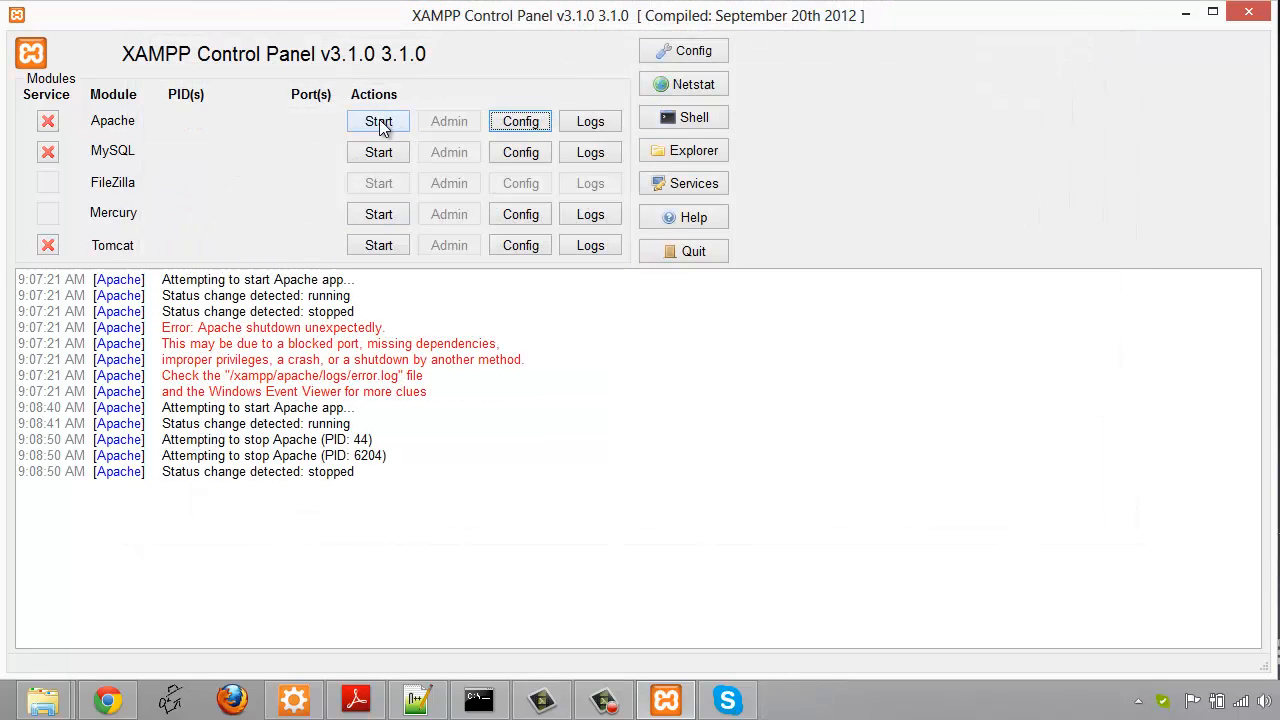
# Step: Start Apache with the 1337 port and see it shut down unexpectedly
pyautogui.click(378, 121)
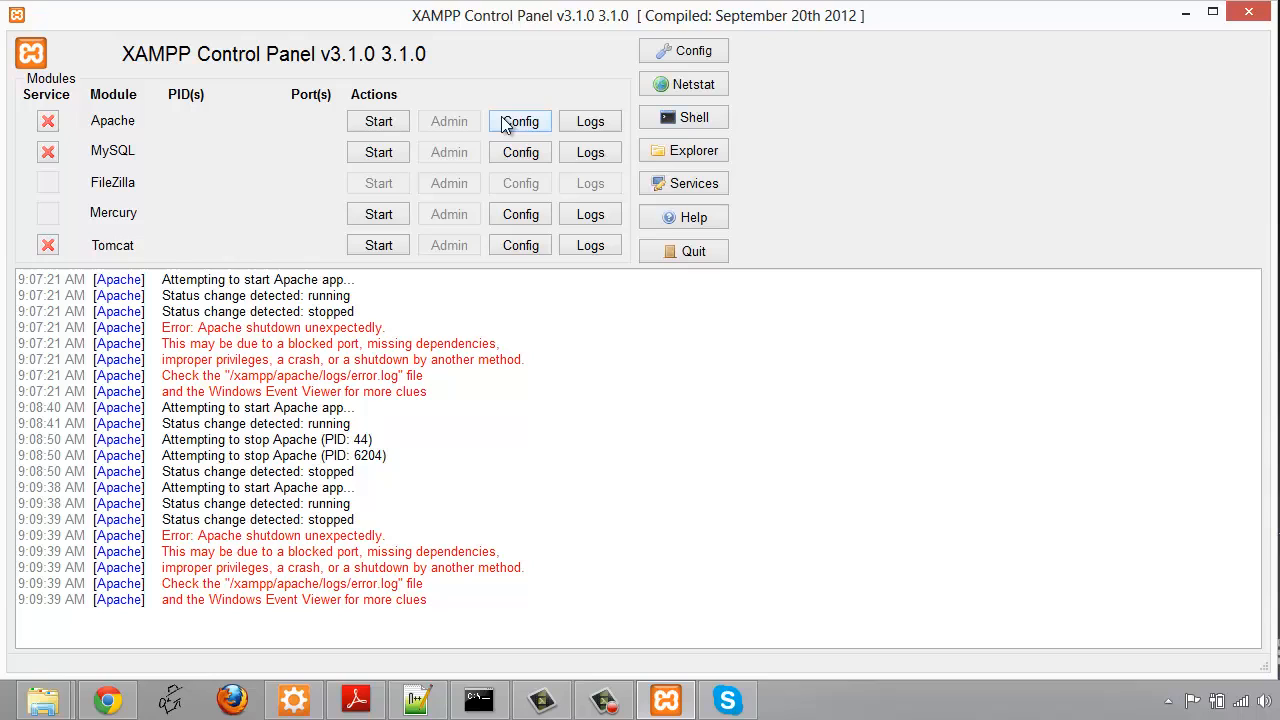
# Step: Open httpd-ssl.conf and change its 'Listen 443' line to 'Listen 7331'
pyautogui.click(519, 121)
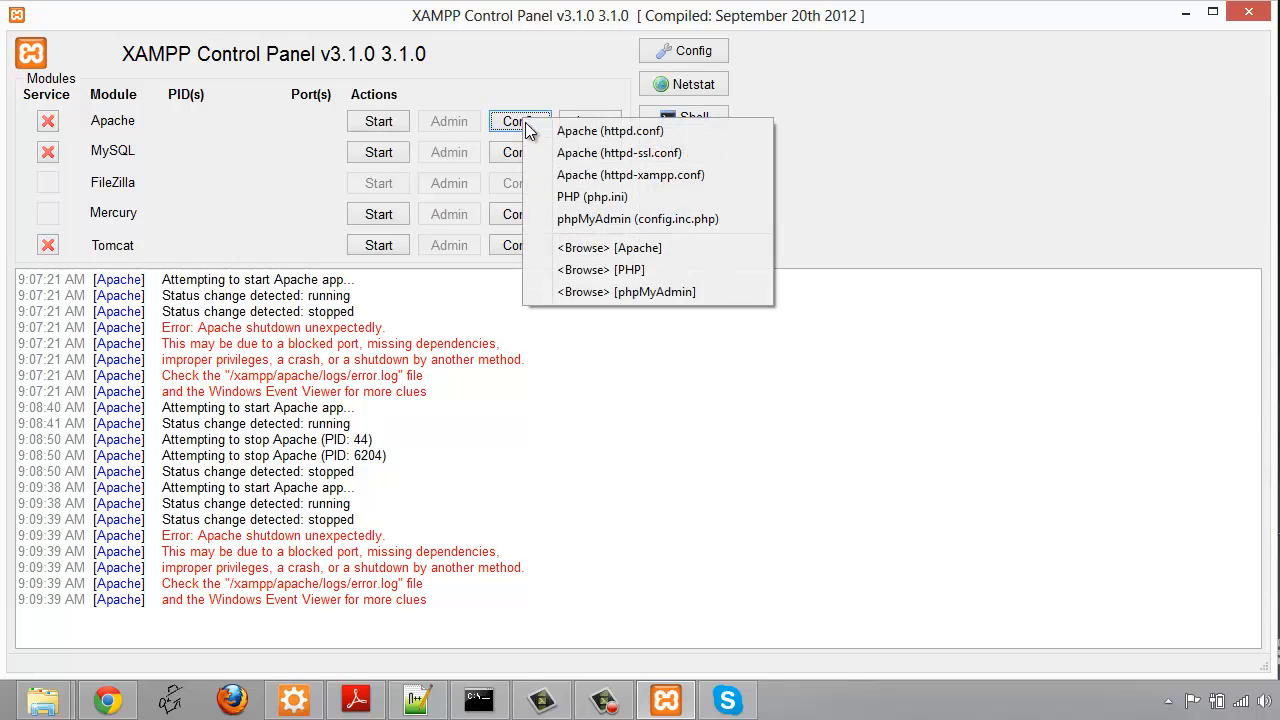
pyautogui.moveTo(640, 153)
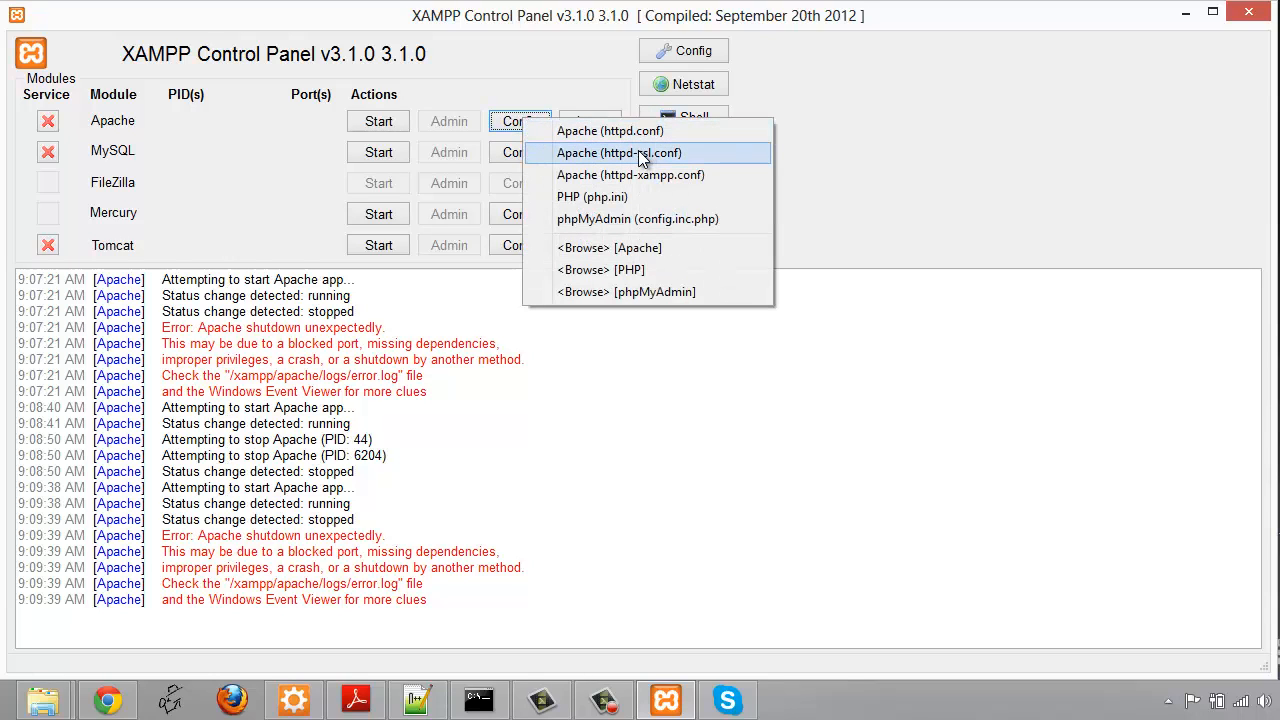
pyautogui.moveTo(655, 160)
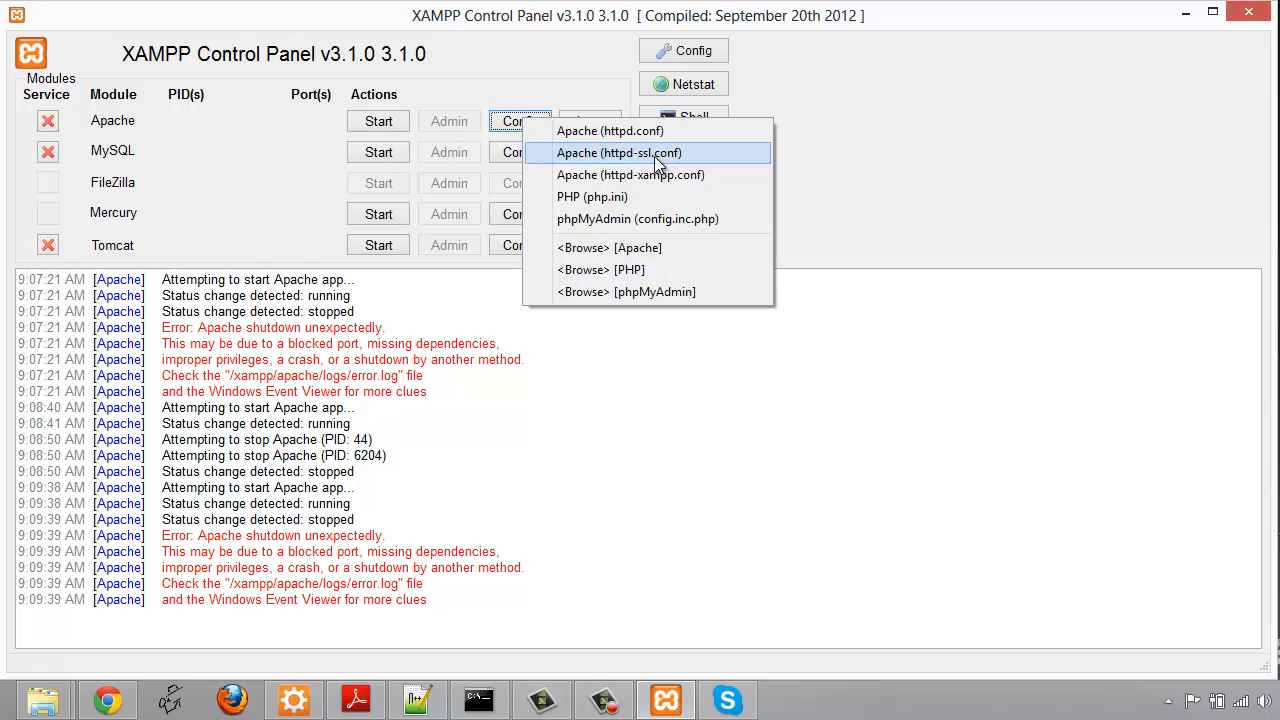
pyautogui.click(619, 152)
pyautogui.write('44')
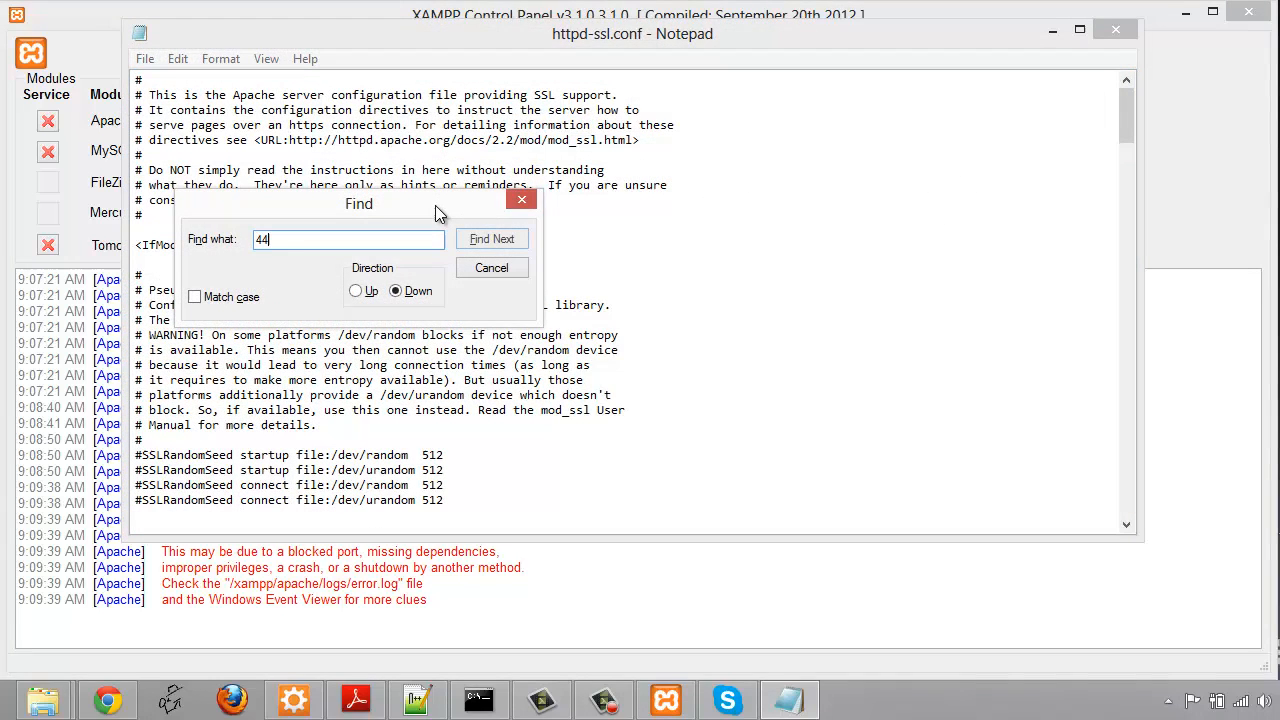
pyautogui.click(491, 238)
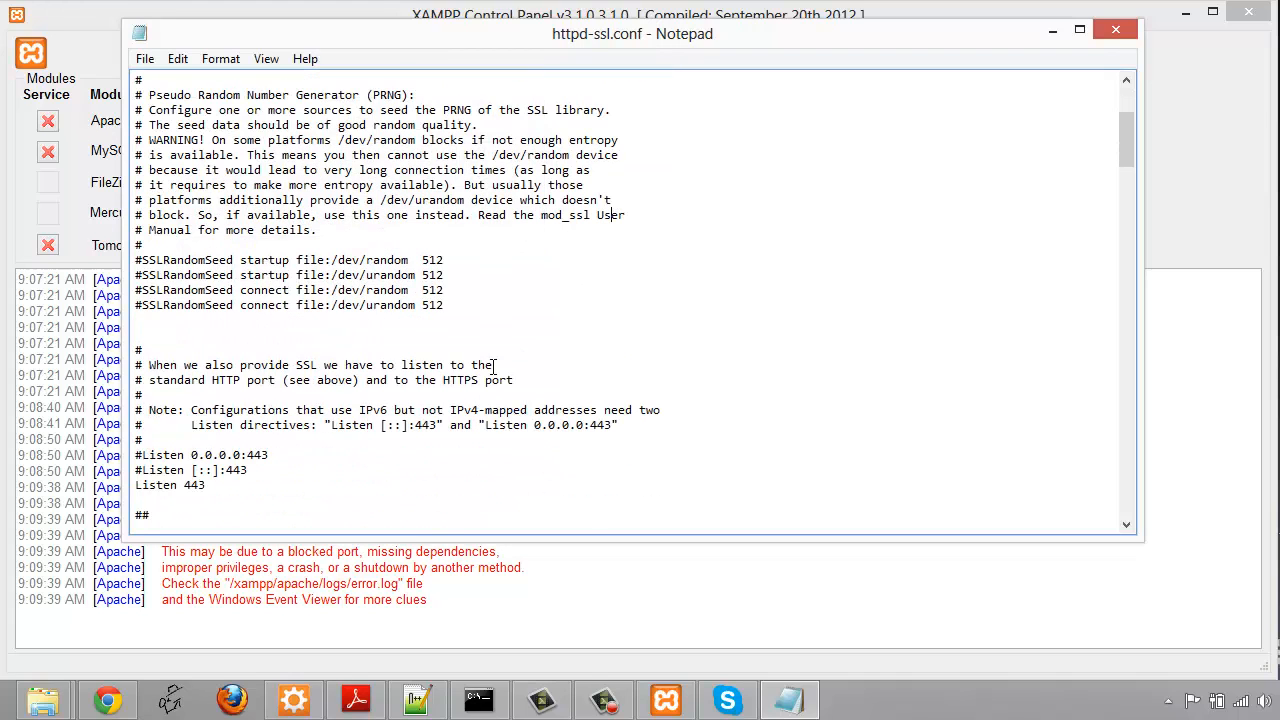
pyautogui.moveTo(135, 424); pyautogui.dragTo(207, 485)
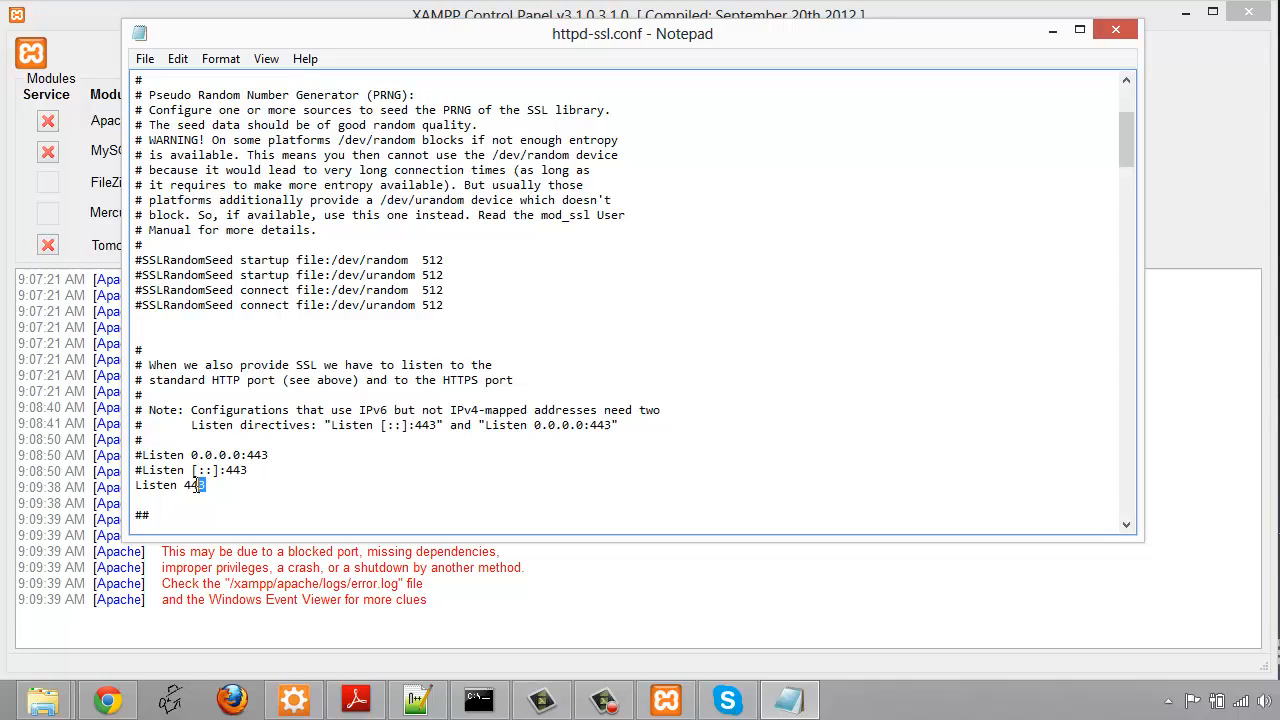
pyautogui.doubleClick(194, 485)
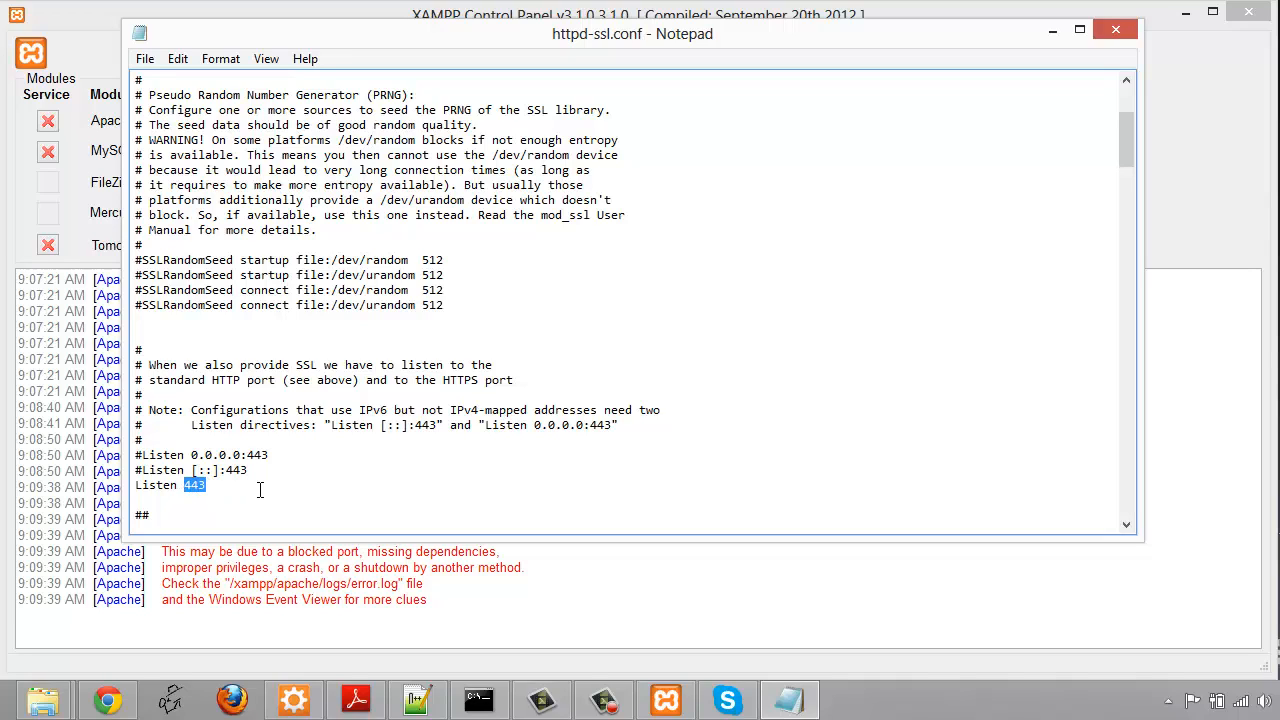
pyautogui.write('7331')
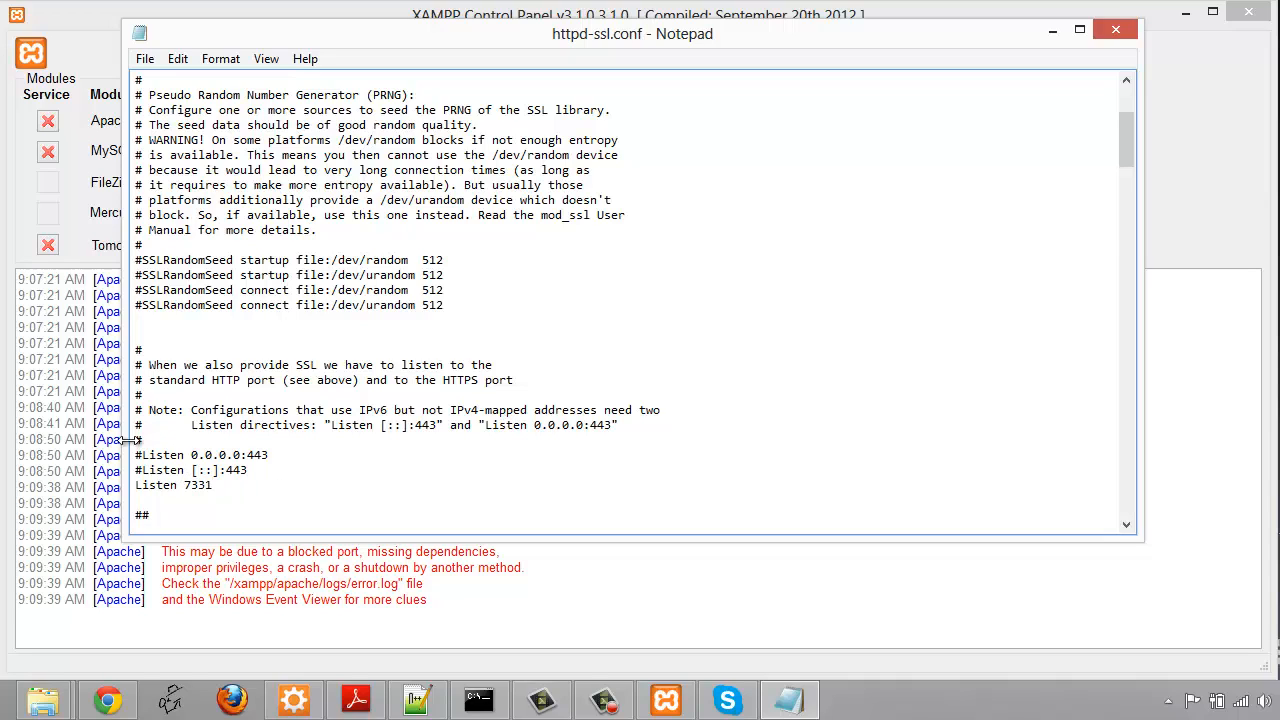
pyautogui.moveTo(270, 409)
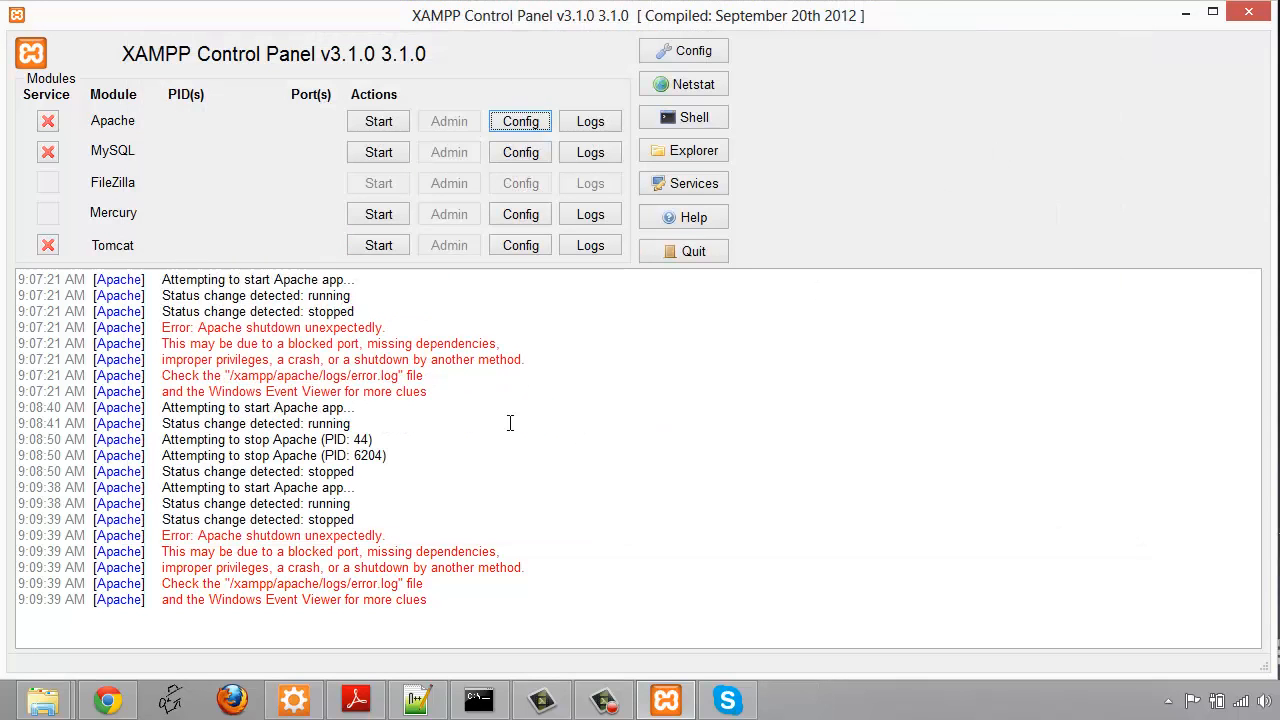
# Step: Bring XAMPP forward and start Apache, confirming ports 1337 and 7331
pyautogui.click(727, 699)
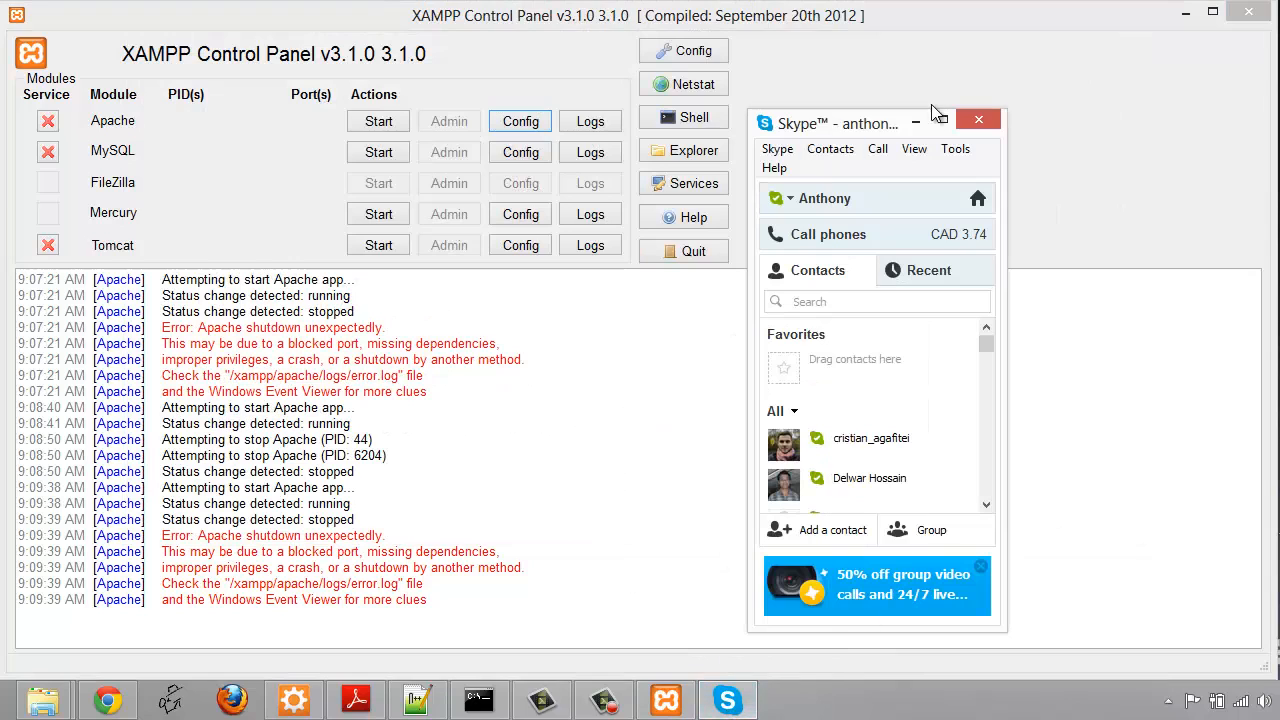
pyautogui.click(378, 121)
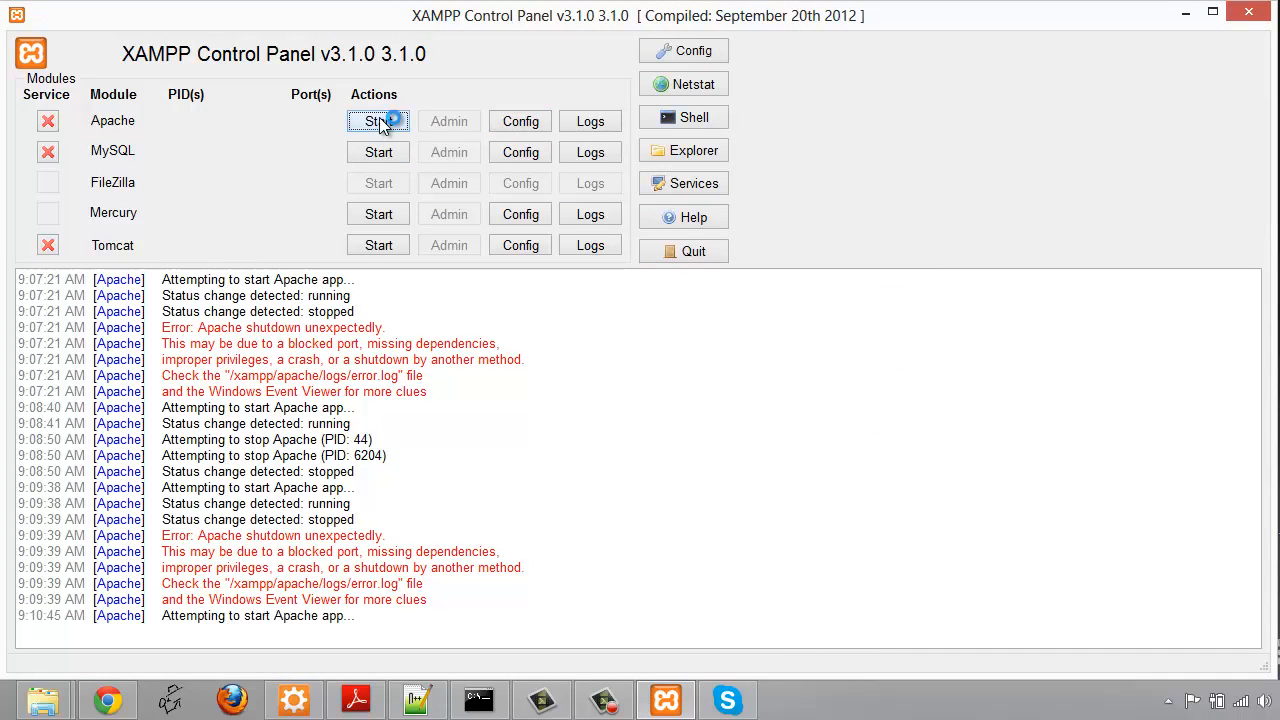
pyautogui.click(378, 121)
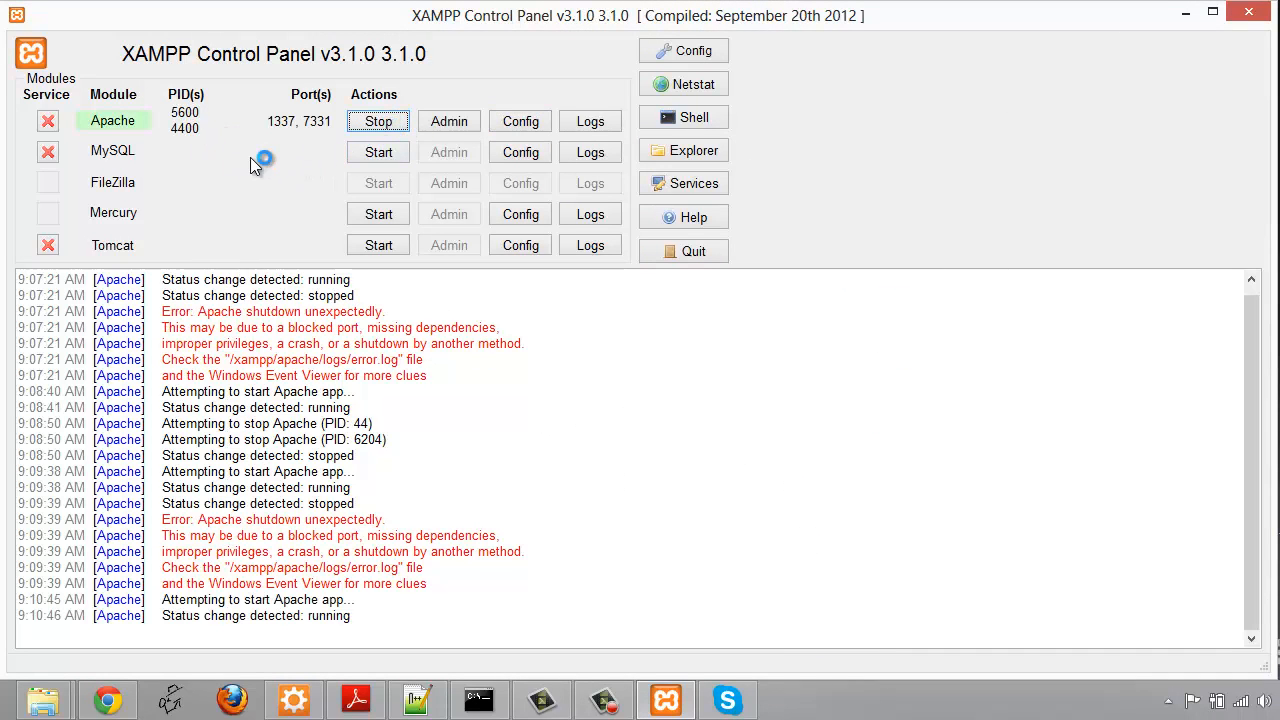
pyautogui.moveTo(287, 152)
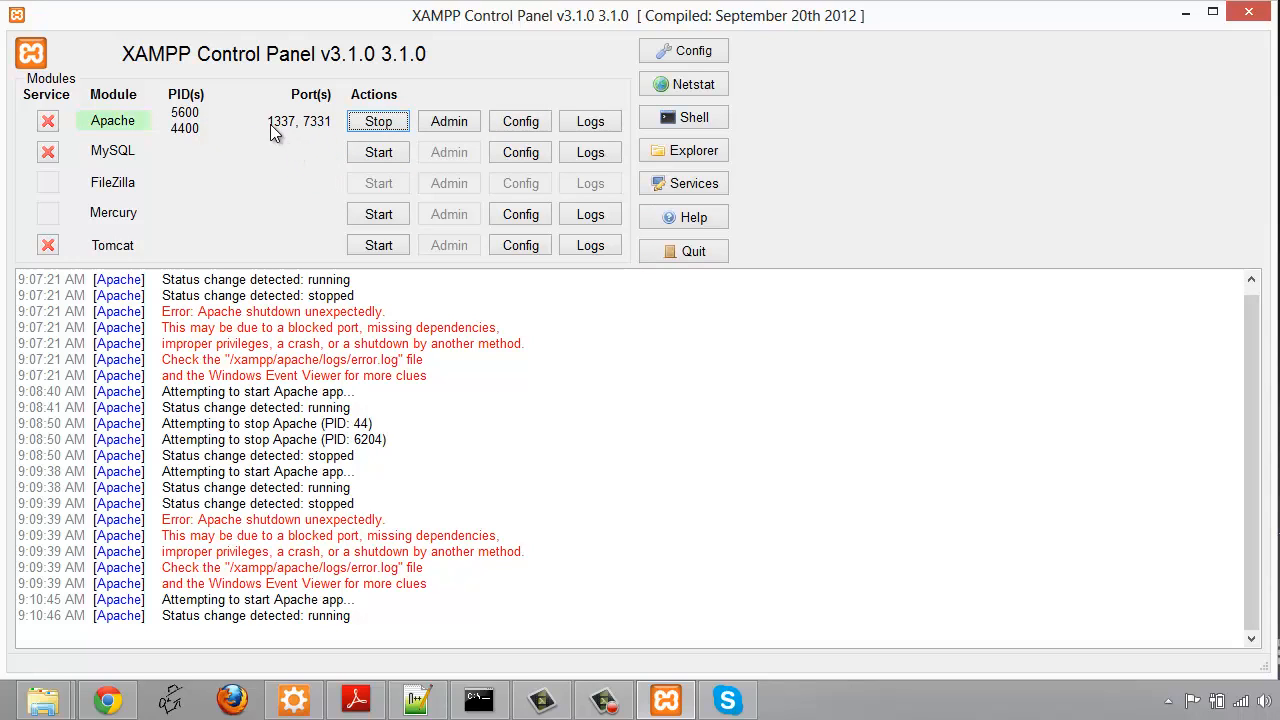
pyautogui.moveTo(328, 133)
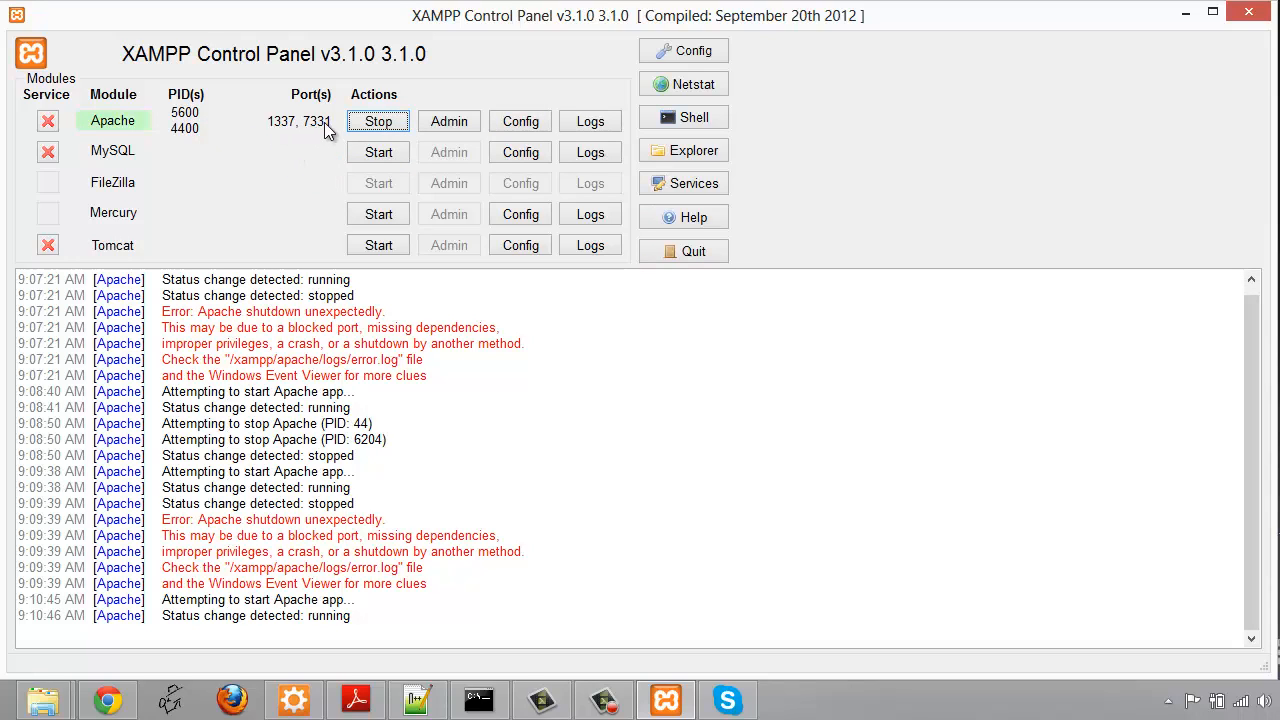